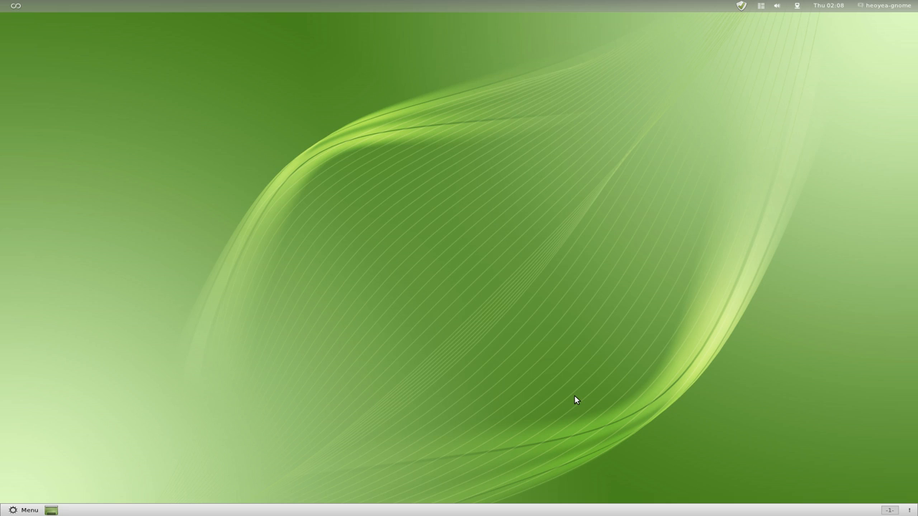
mouse_move(582, 390)
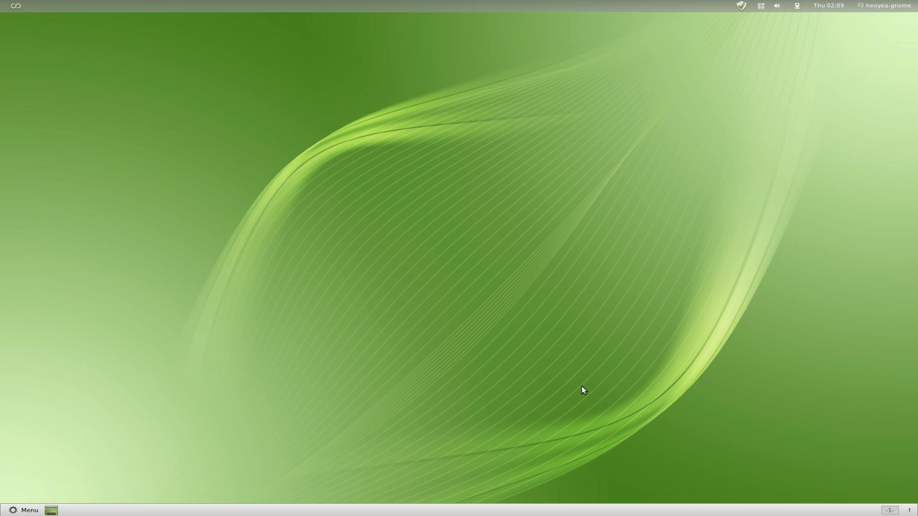
mouse_move(634, 448)
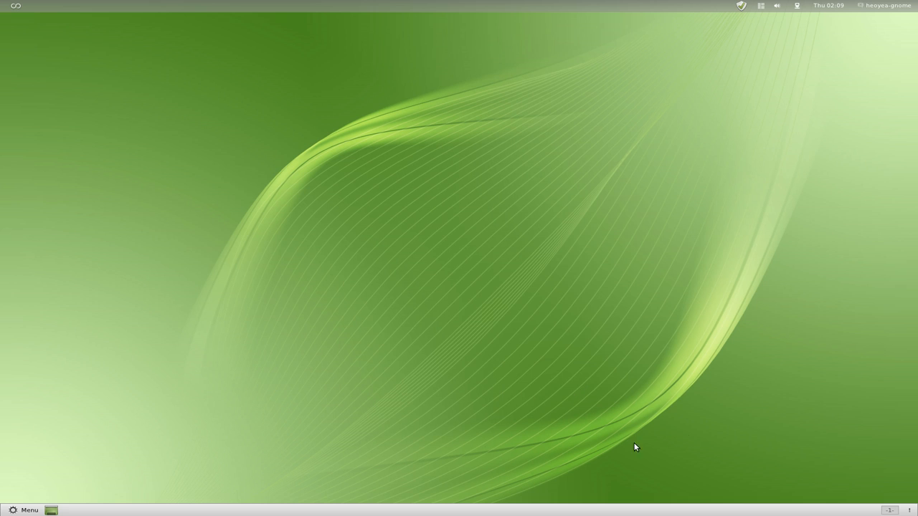
mouse_move(672, 430)
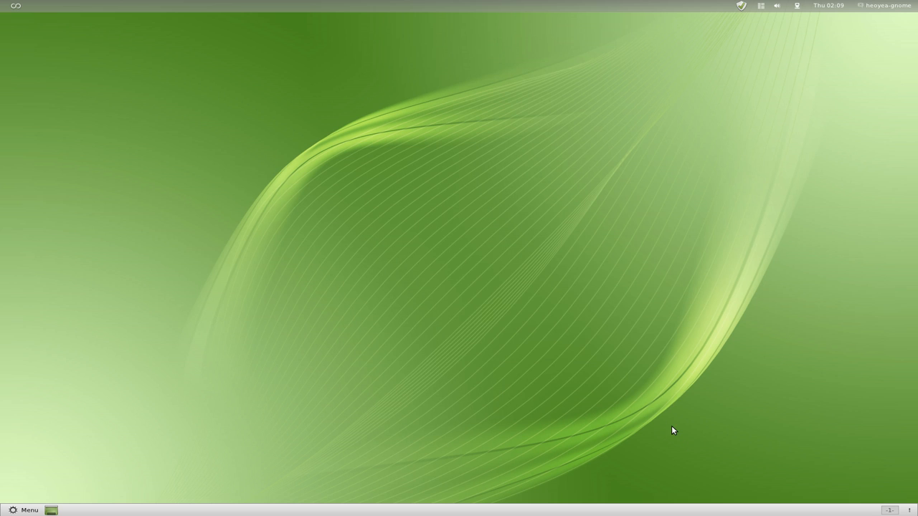
mouse_move(512, 510)
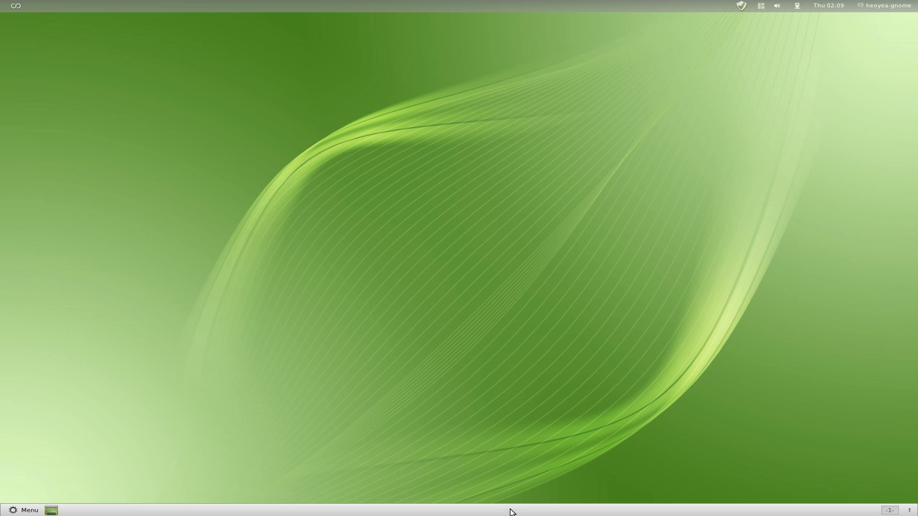
mouse_move(284, 514)
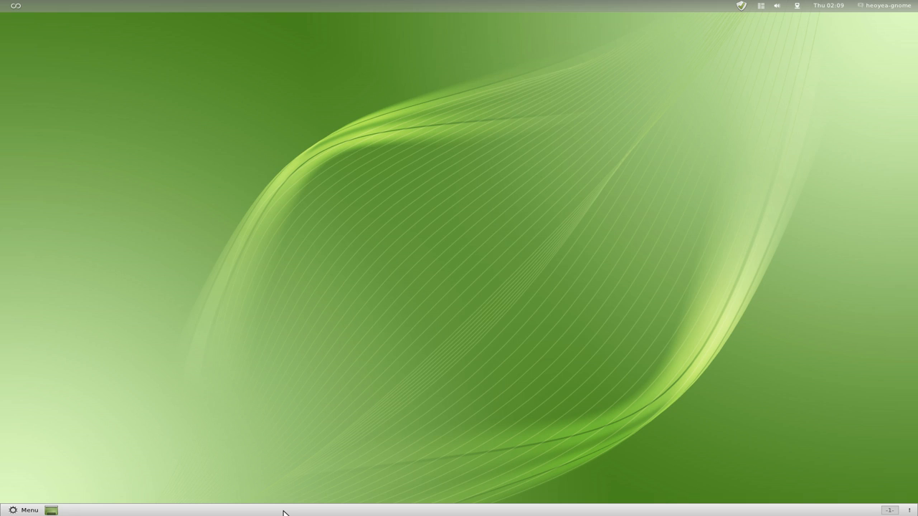
mouse_move(399, 10)
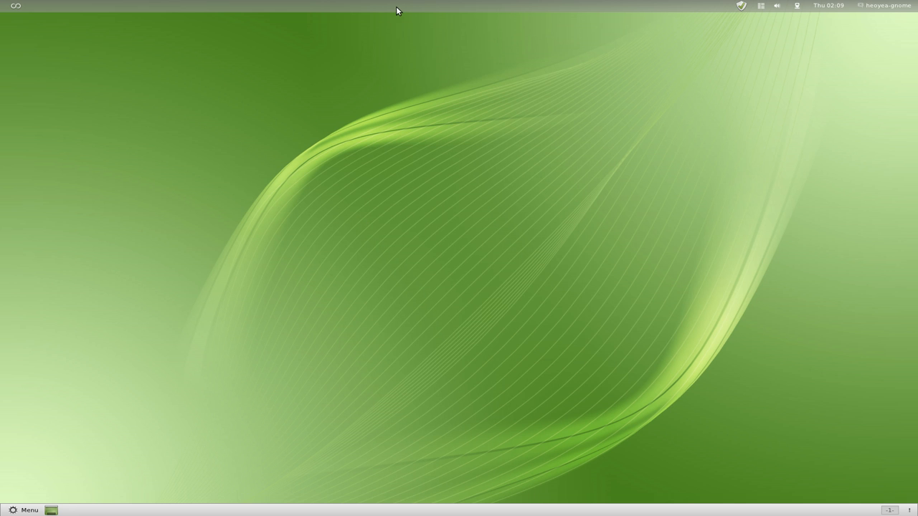
mouse_move(407, 34)
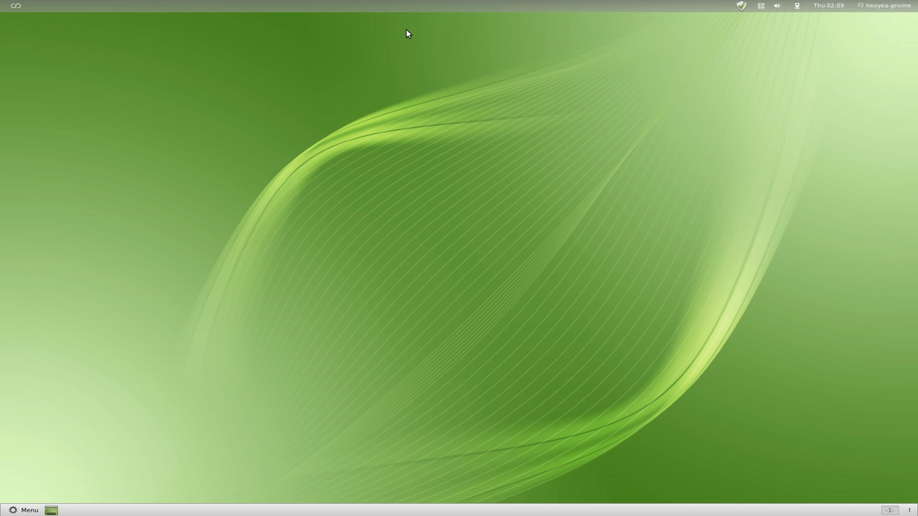
Launch Terminal from the Activities overview by searching 't'
left_click(23, 511)
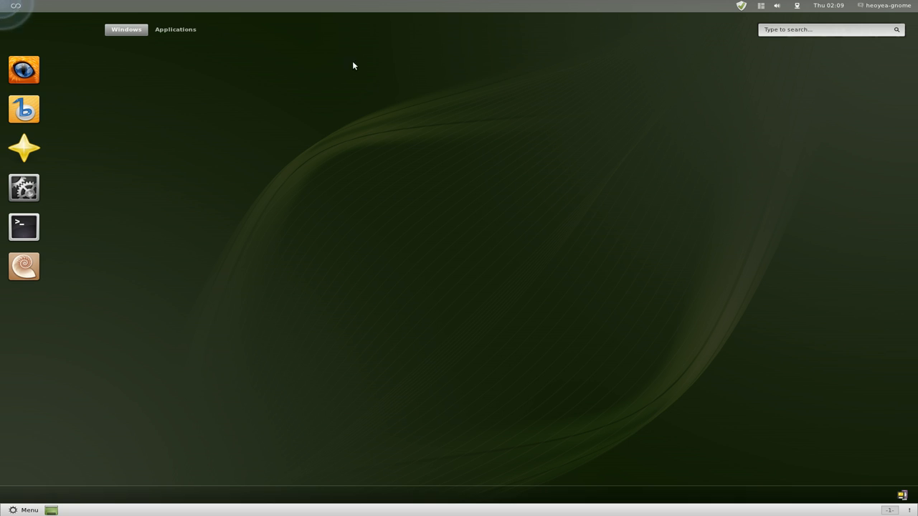
mouse_move(445, 155)
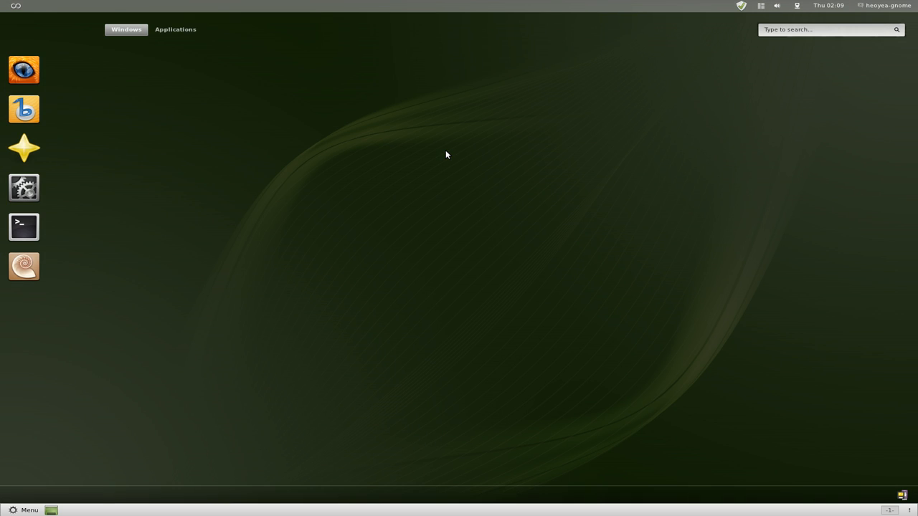
type("t")
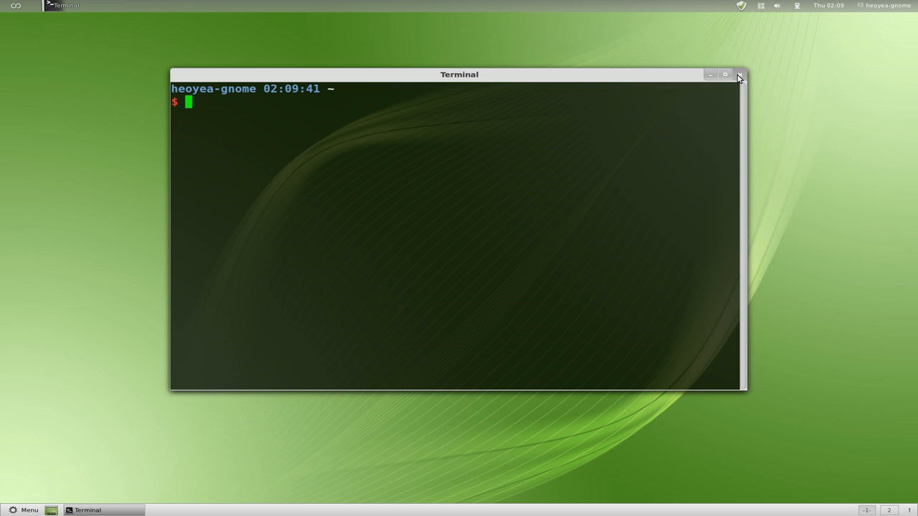
Close the Terminal window, leaving the empty desktop
left_click(737, 75)
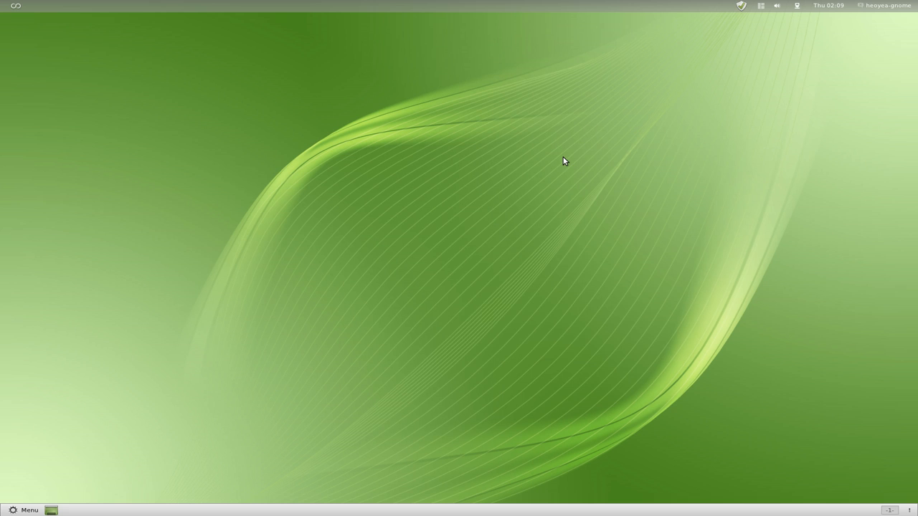
mouse_move(904, 498)
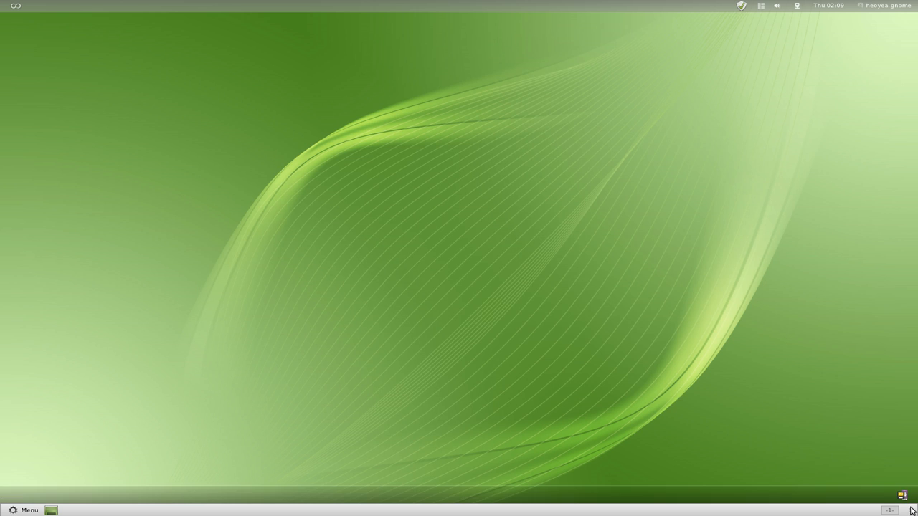
mouse_move(902, 495)
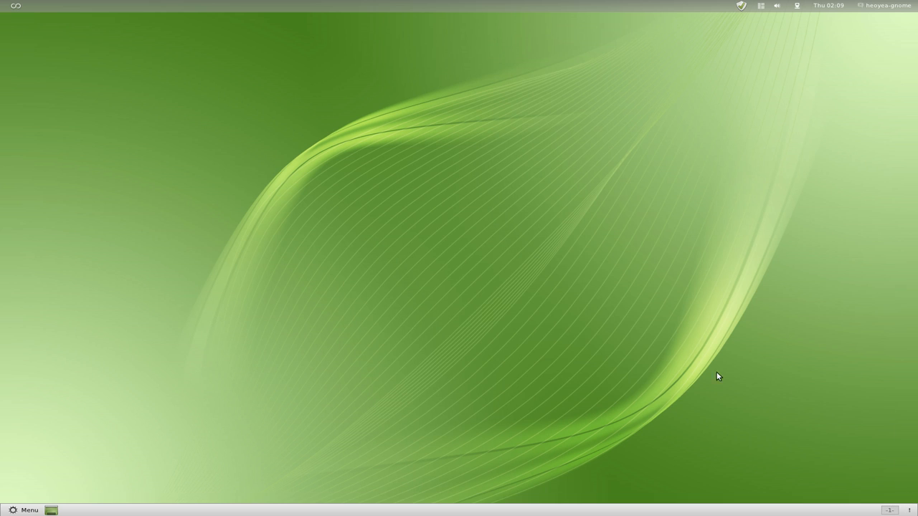
mouse_move(622, 307)
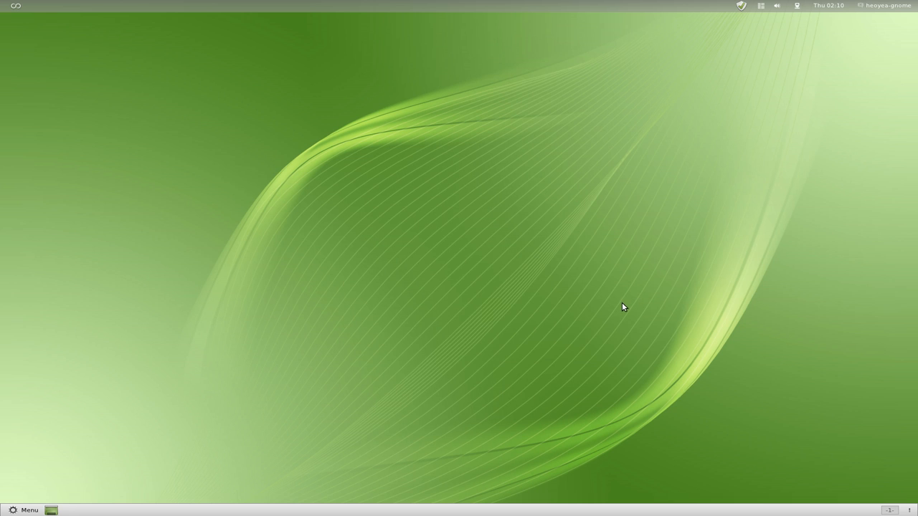
mouse_move(622, 330)
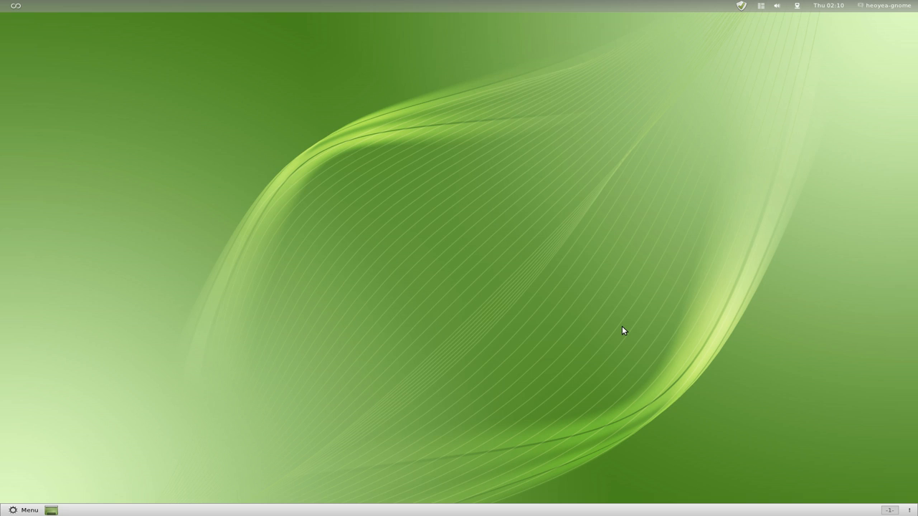
mouse_move(630, 334)
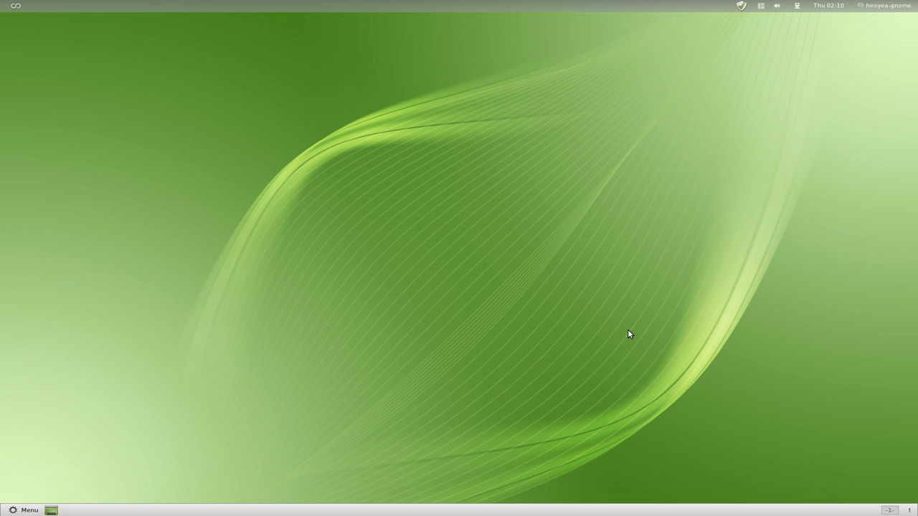
mouse_move(884, 502)
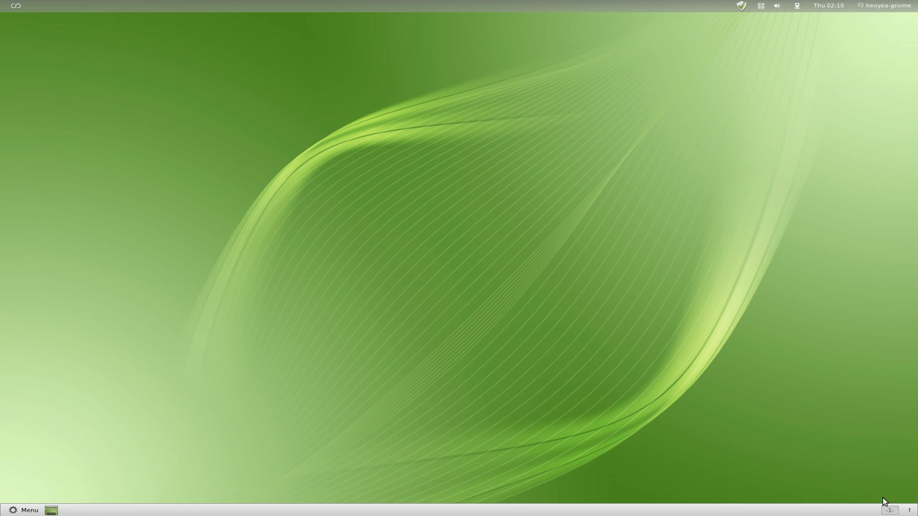
mouse_move(911, 509)
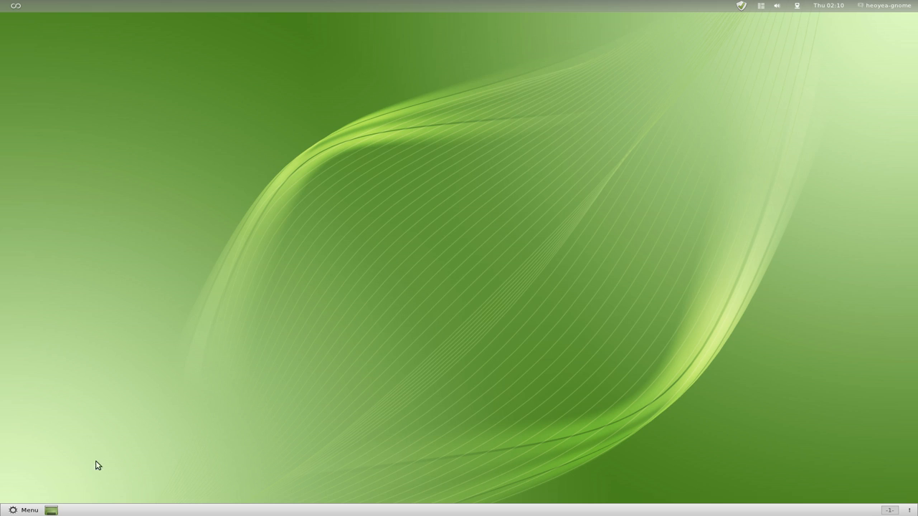
Browse the Mint Menu's System Tools, Internet, Office and All Applications categories
left_click(26, 511)
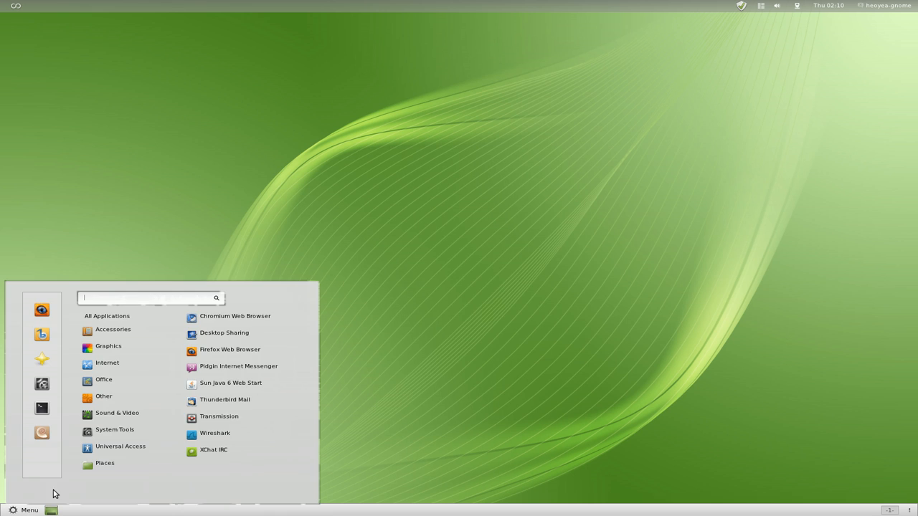
left_click(115, 430)
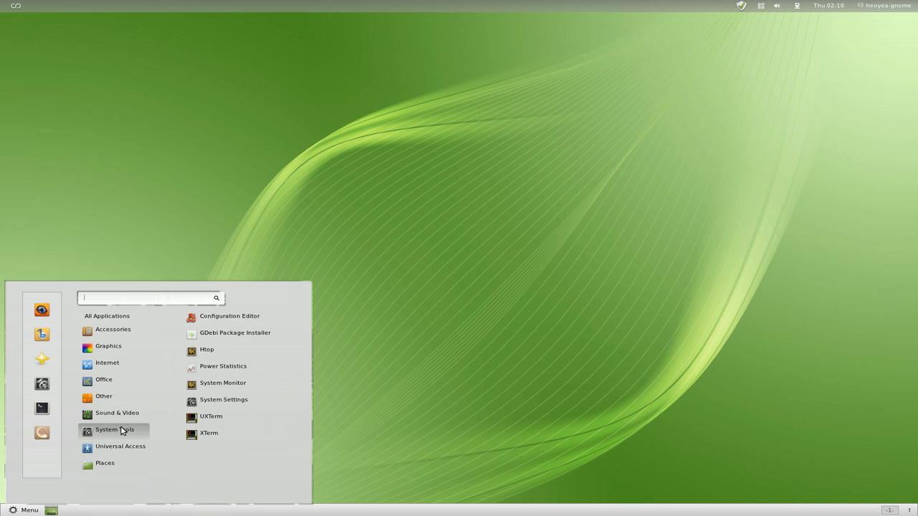
left_click(103, 395)
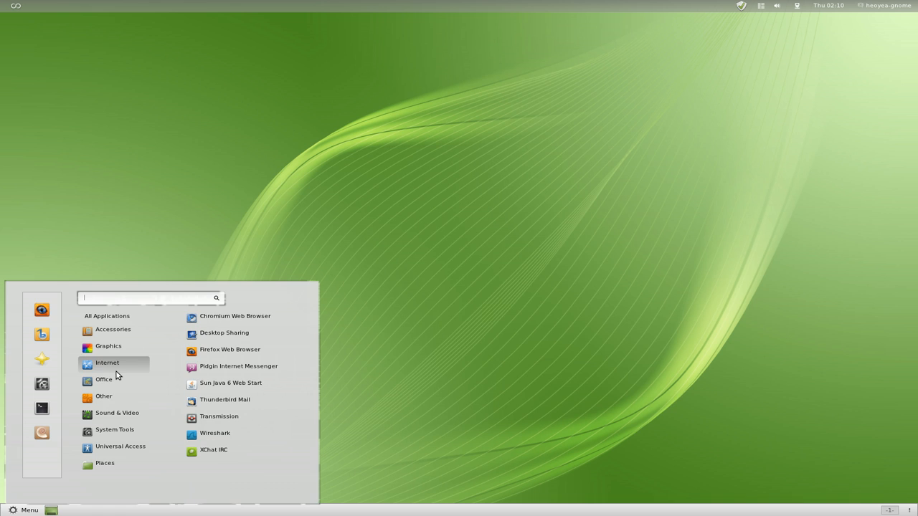
left_click(103, 379)
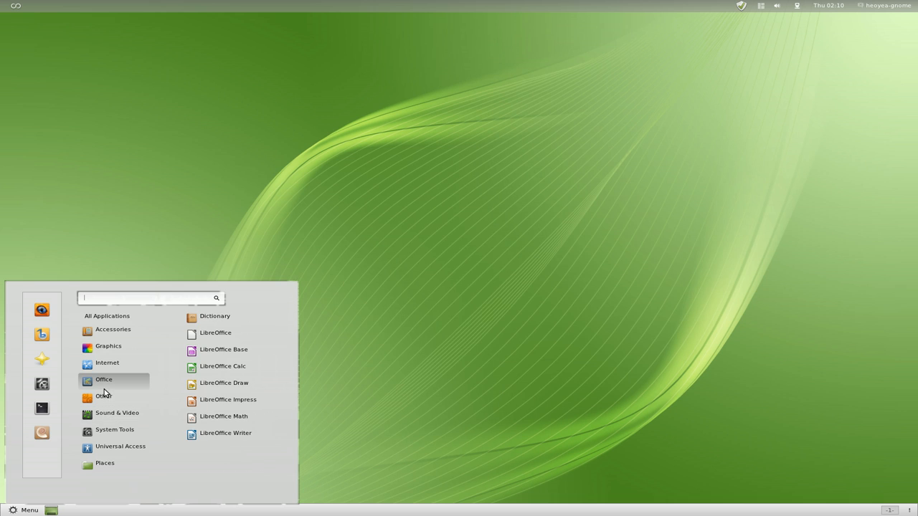
mouse_move(104, 381)
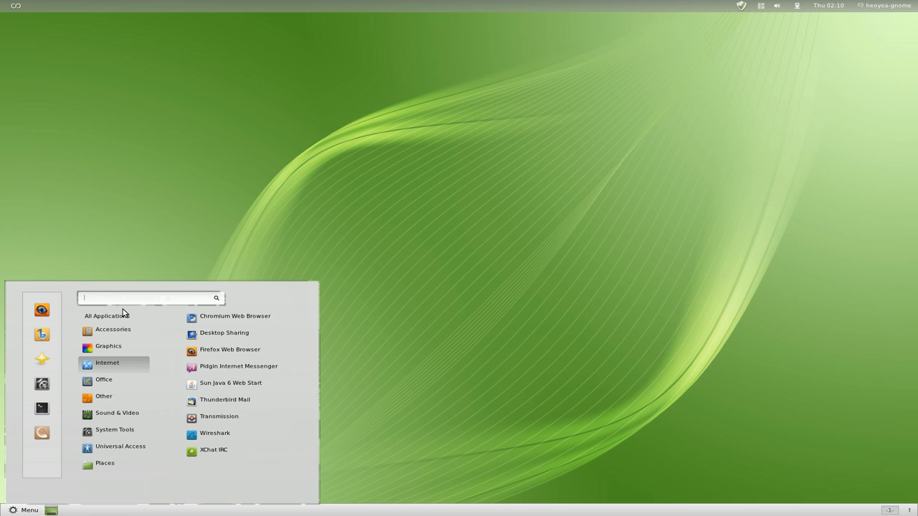
left_click(106, 316)
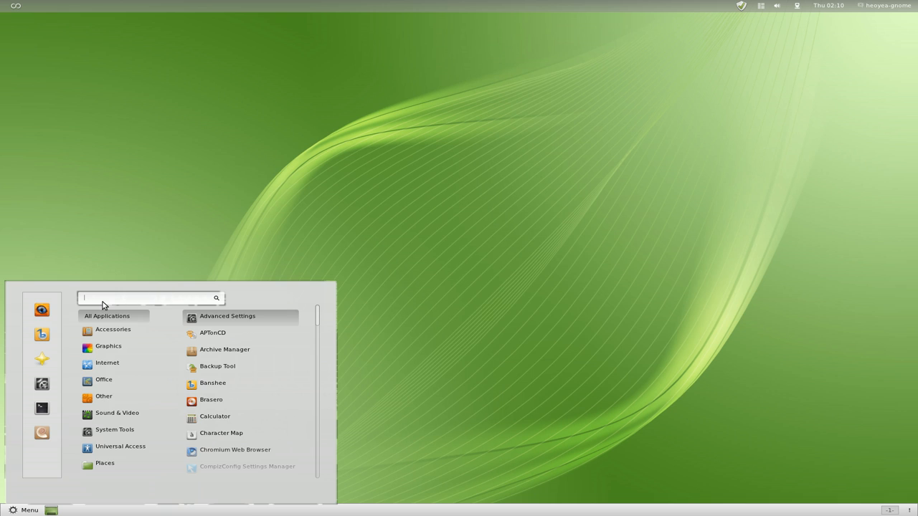
mouse_move(178, 322)
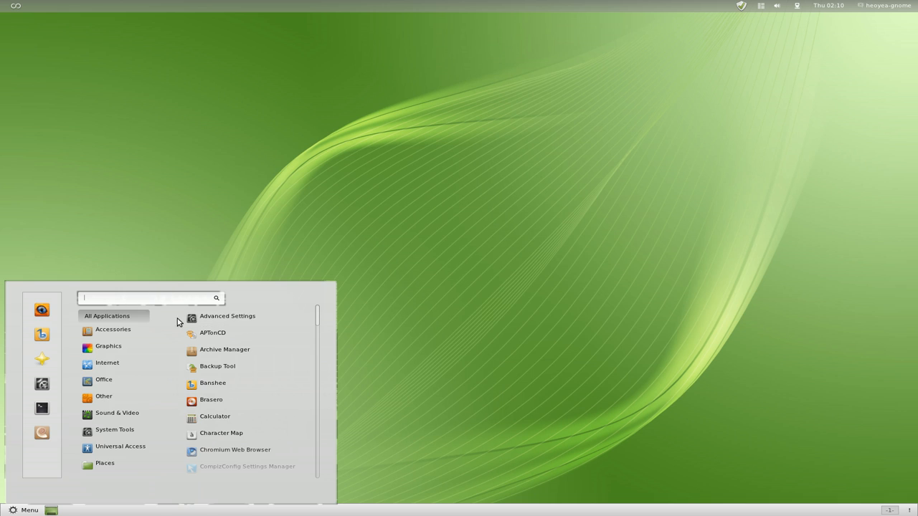
mouse_move(227, 317)
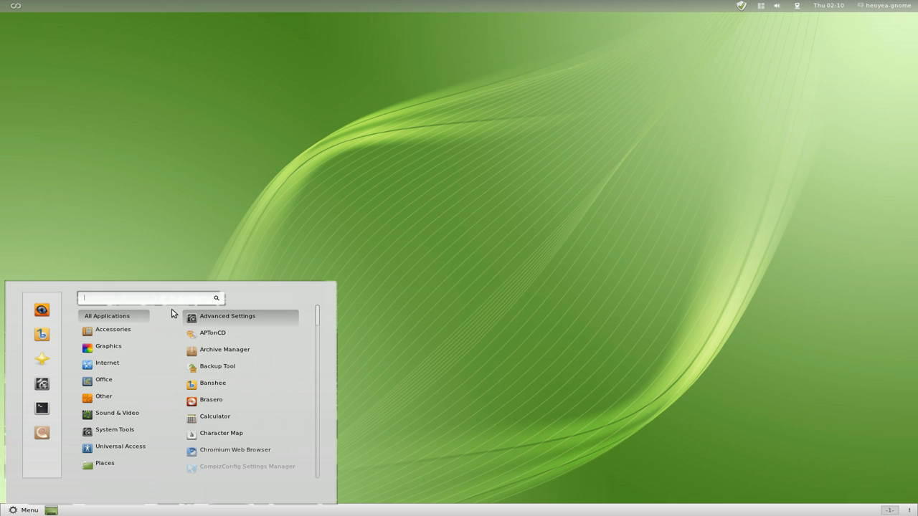
mouse_move(178, 324)
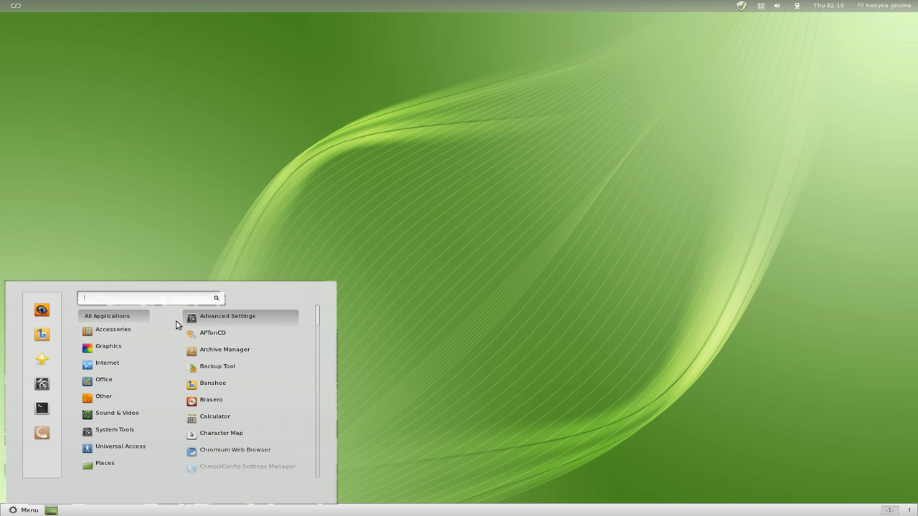
mouse_move(112, 307)
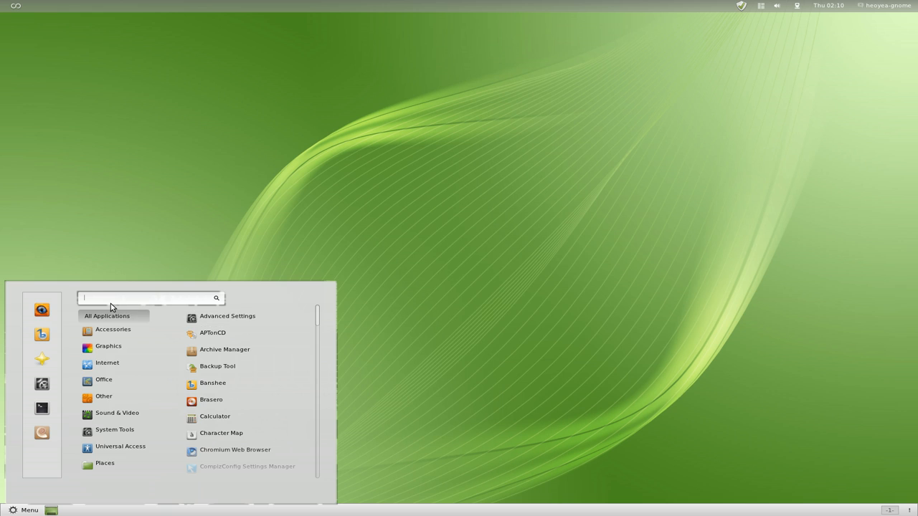
mouse_move(80, 310)
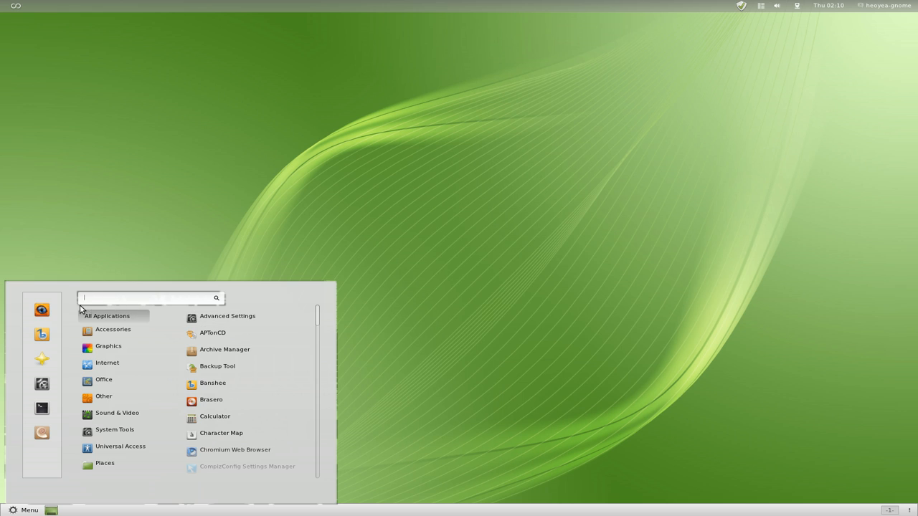
mouse_move(98, 304)
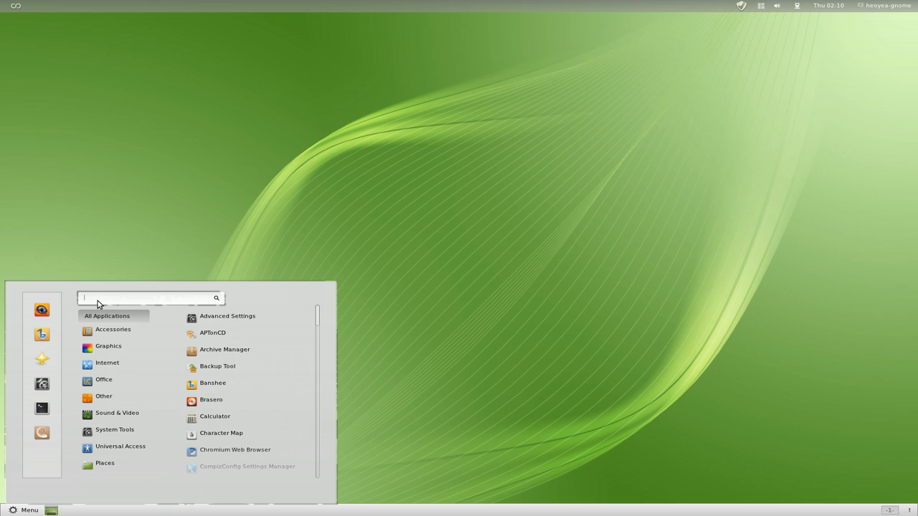
Try a menu search 'dfdfd', view the Other and Internet categories, then dismiss the menu
type("dfdfd")
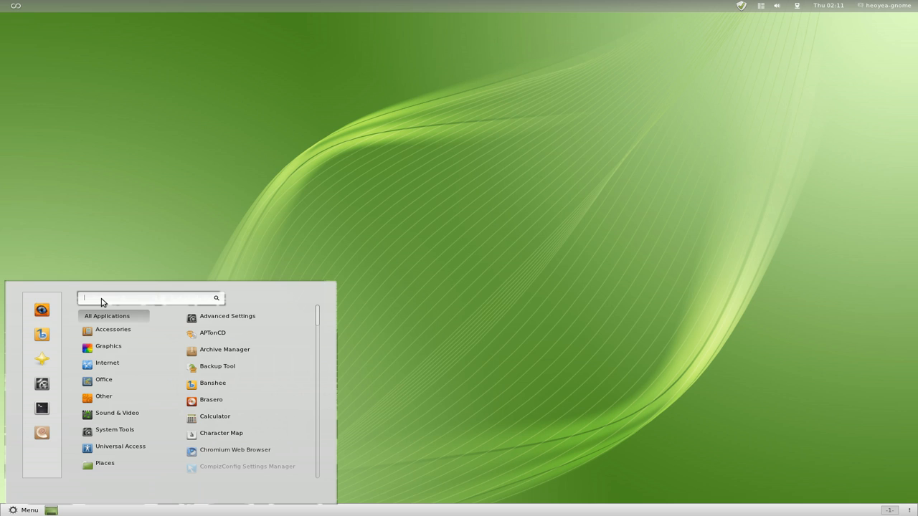
mouse_move(137, 269)
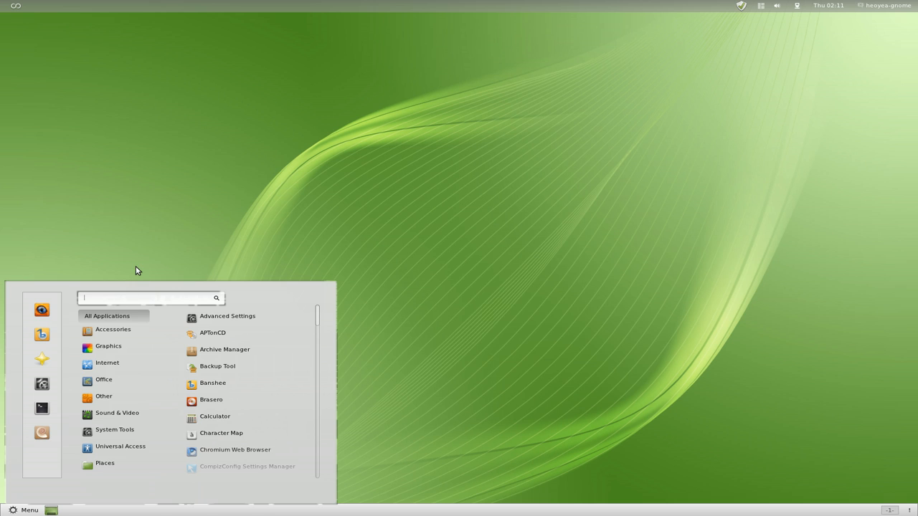
left_click(104, 396)
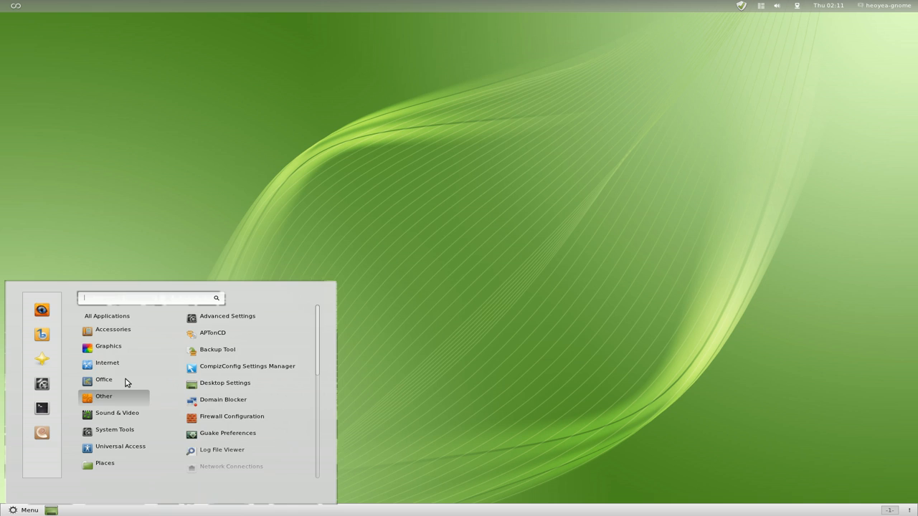
left_click(103, 378)
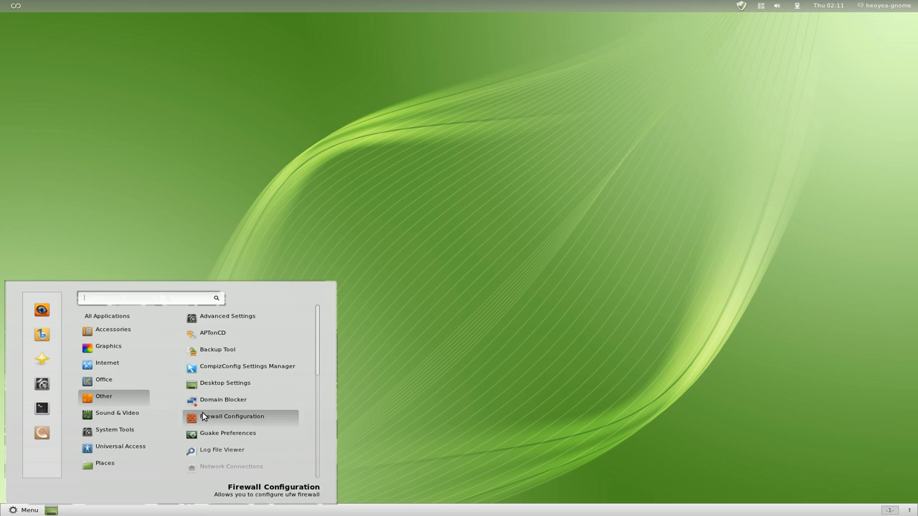
left_click(106, 363)
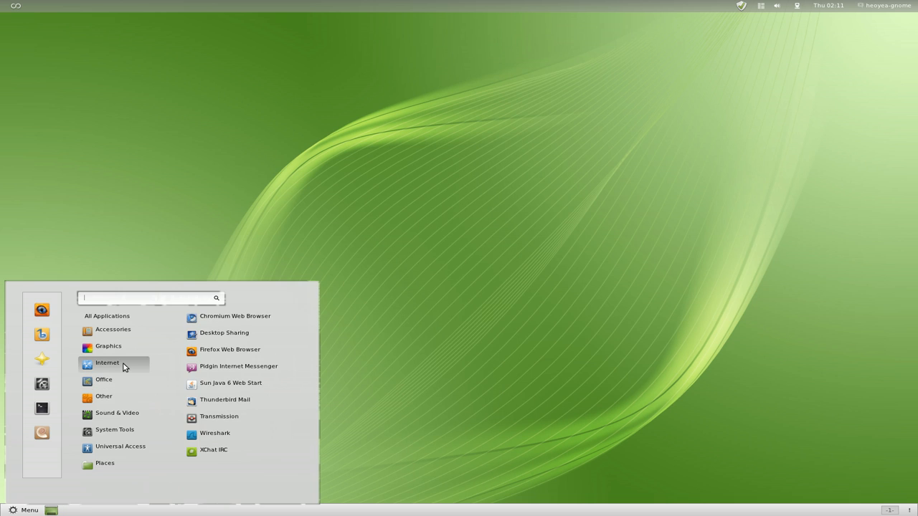
mouse_move(359, 387)
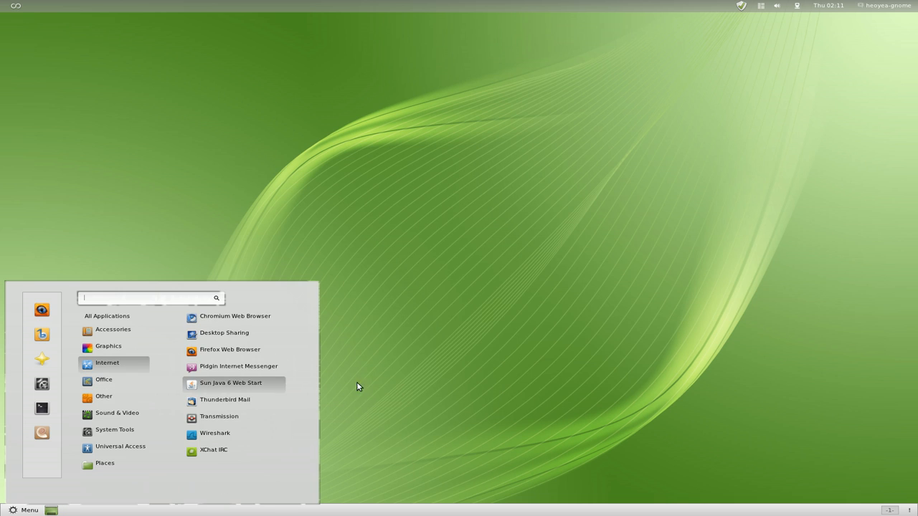
left_click(605, 385)
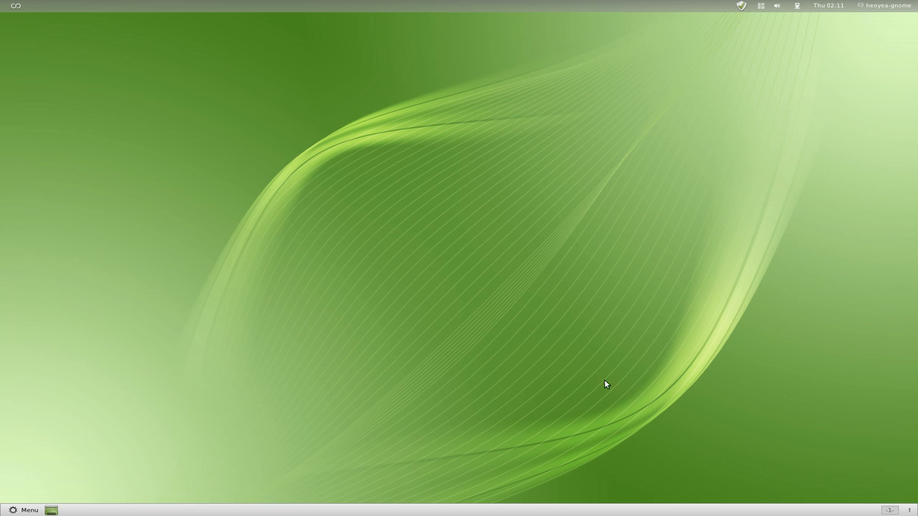
mouse_move(632, 387)
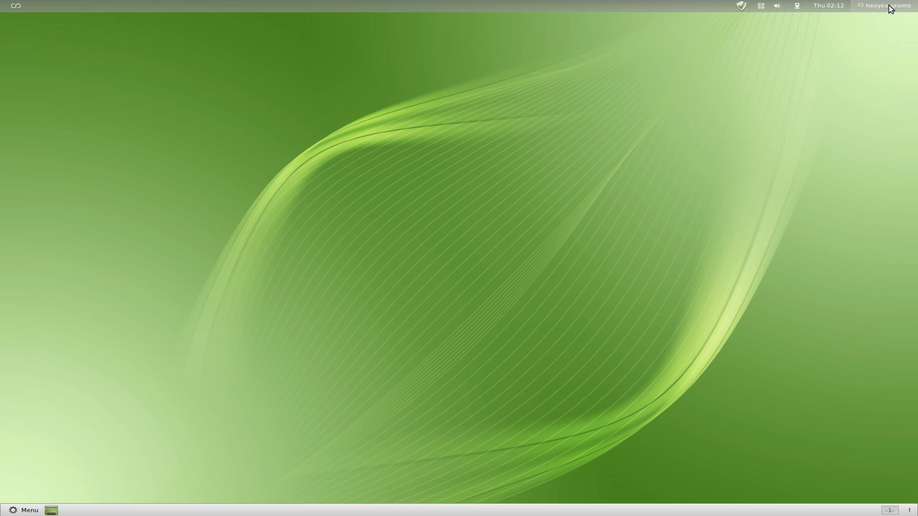
mouse_move(581, 181)
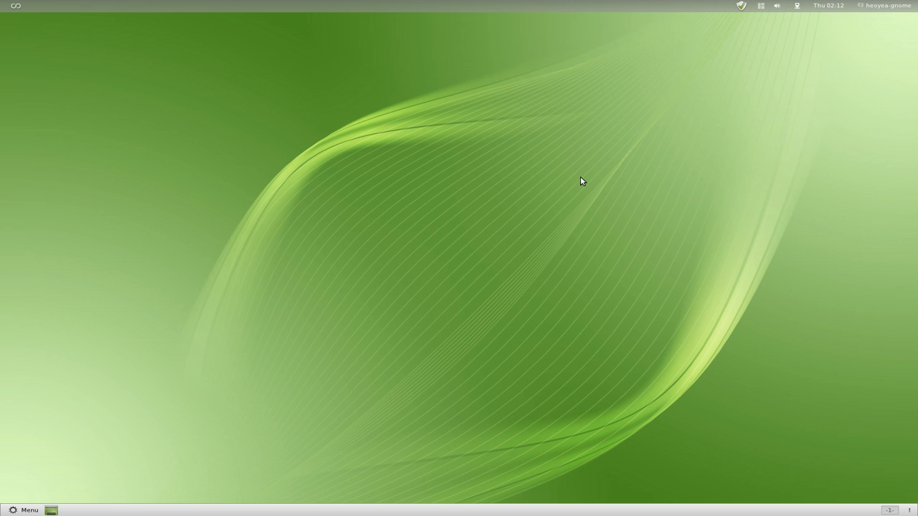
mouse_move(571, 287)
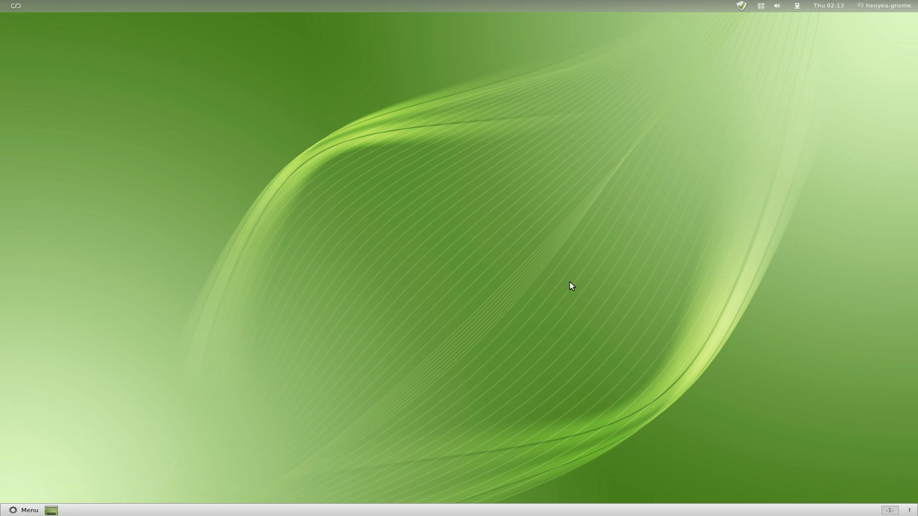
mouse_move(559, 247)
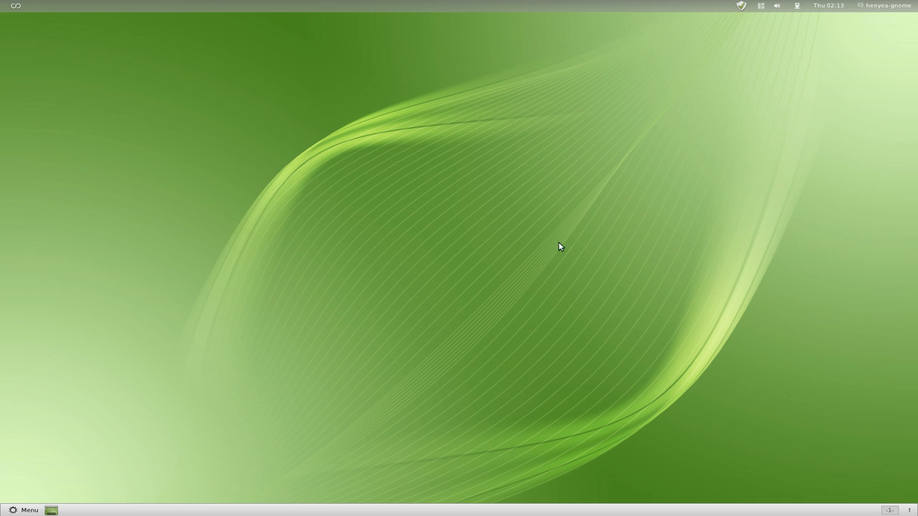
mouse_move(637, 339)
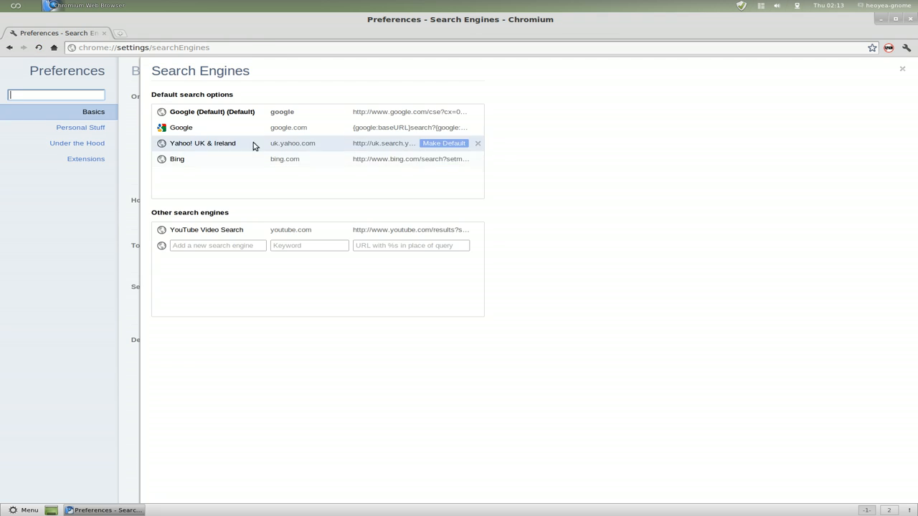
Close the Search Engines dialog to return to the browser
left_click(902, 69)
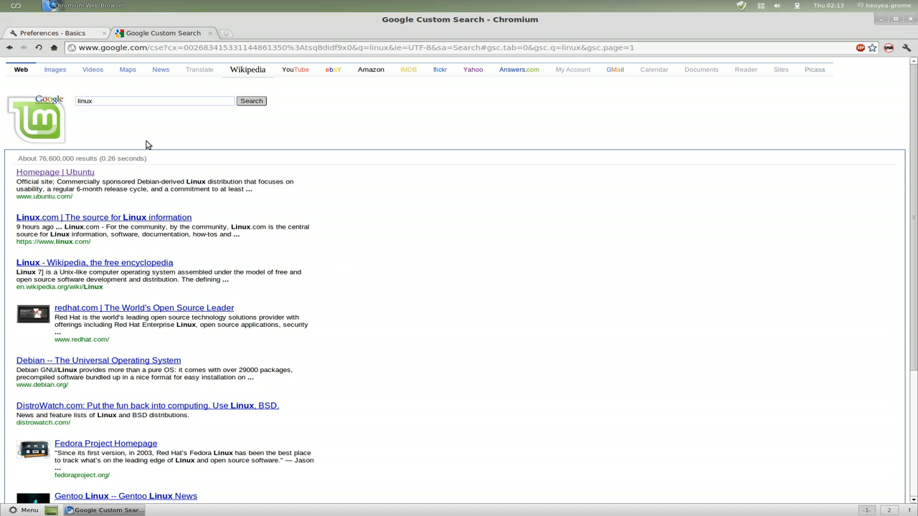
mouse_move(601, 278)
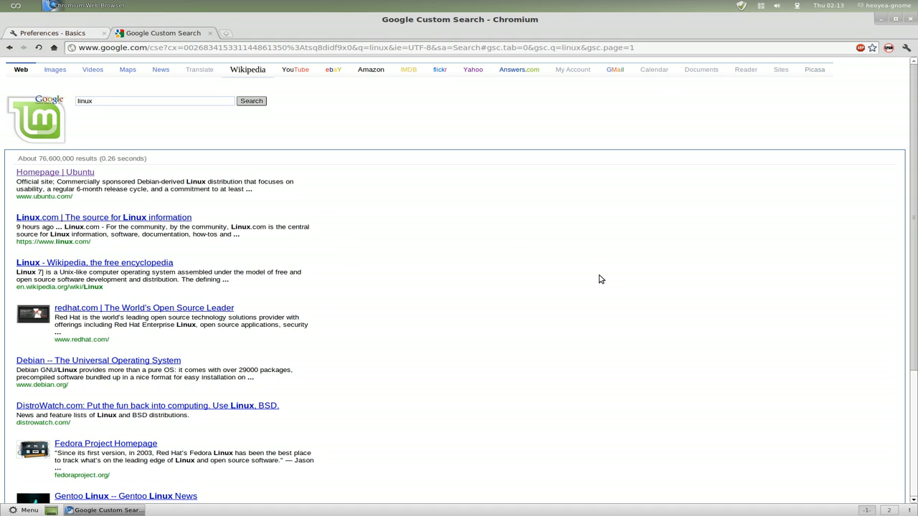
mouse_move(513, 265)
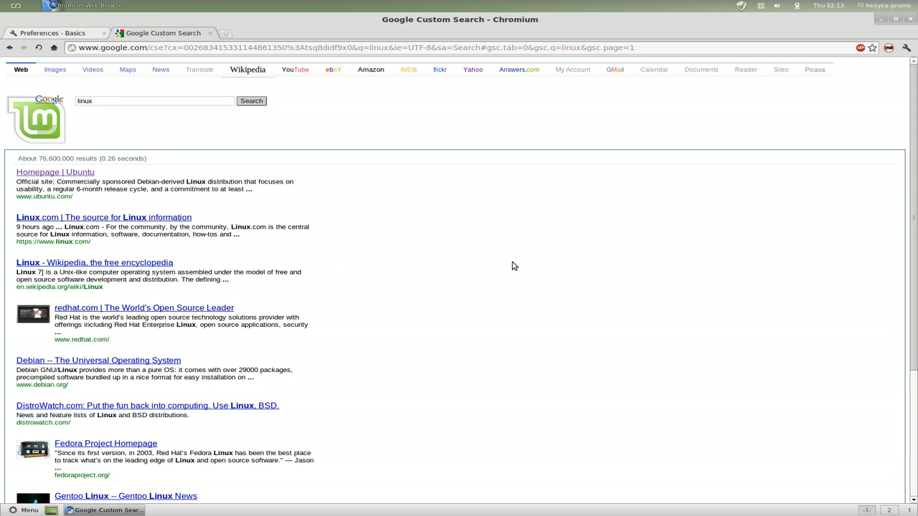
mouse_move(342, 268)
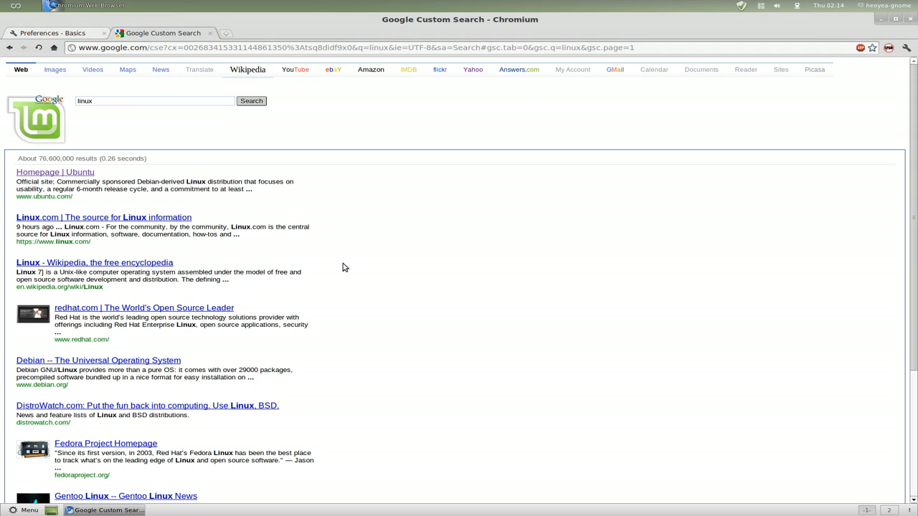
mouse_move(352, 259)
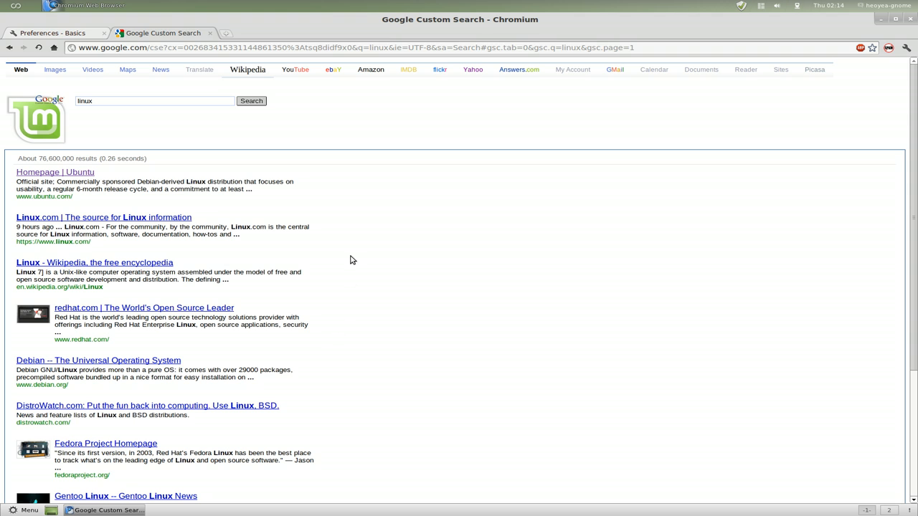
Search google.com for 'linux' in a new tab, then return to the custom search tab
left_click(225, 33)
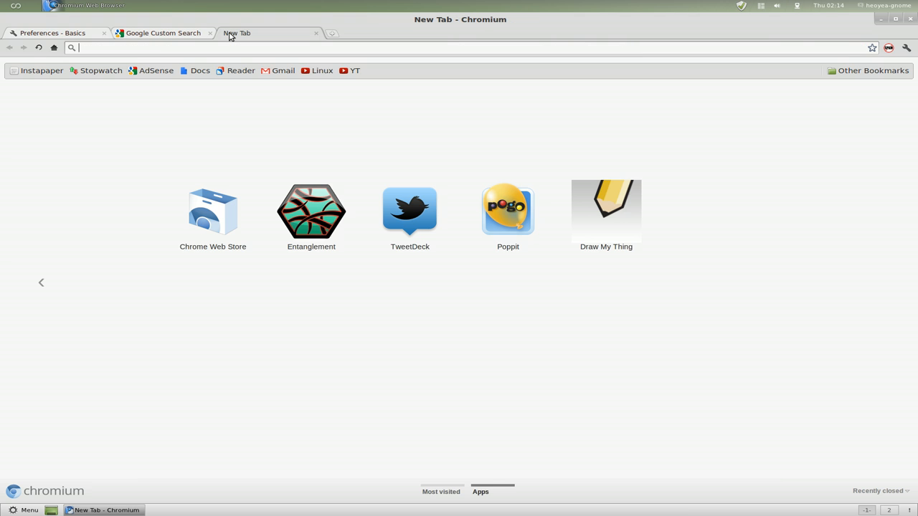
type("google.com")
type("linux")
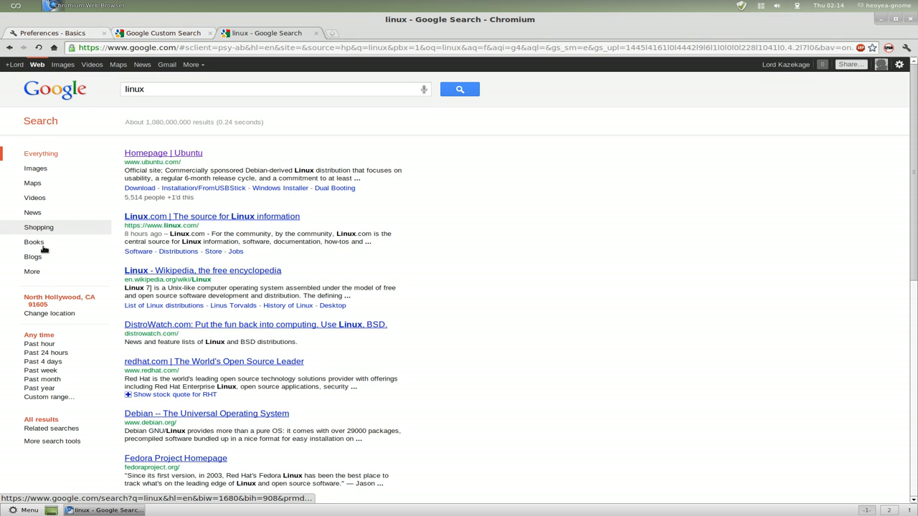
mouse_move(83, 223)
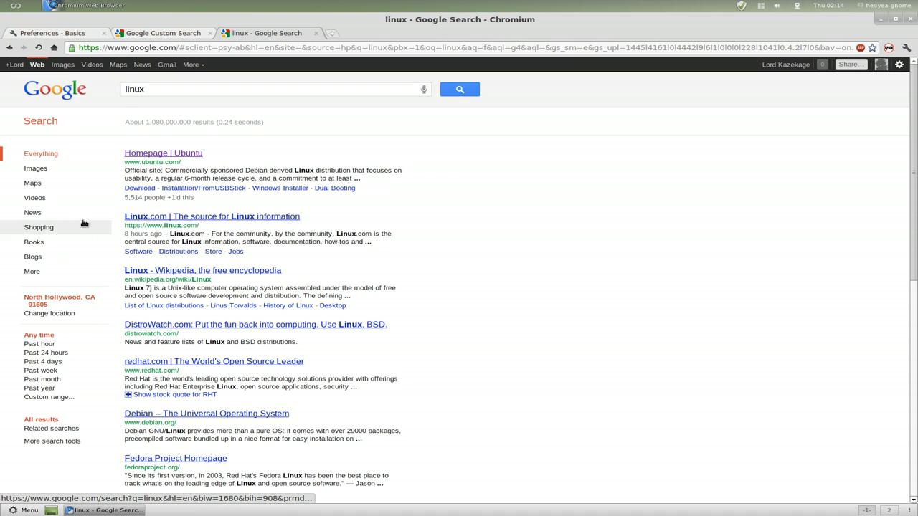
left_click(163, 33)
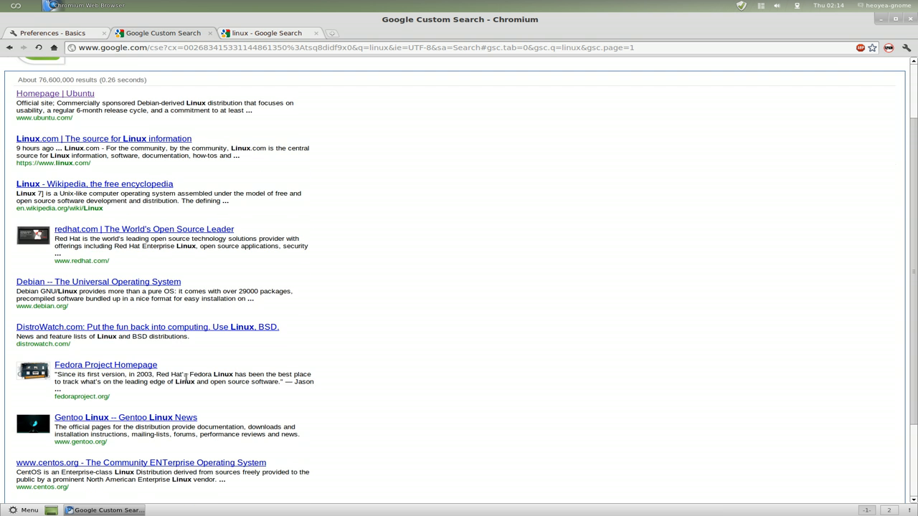
Scroll through the Mint custom search results to compare them with Google's
scroll("up", 3)
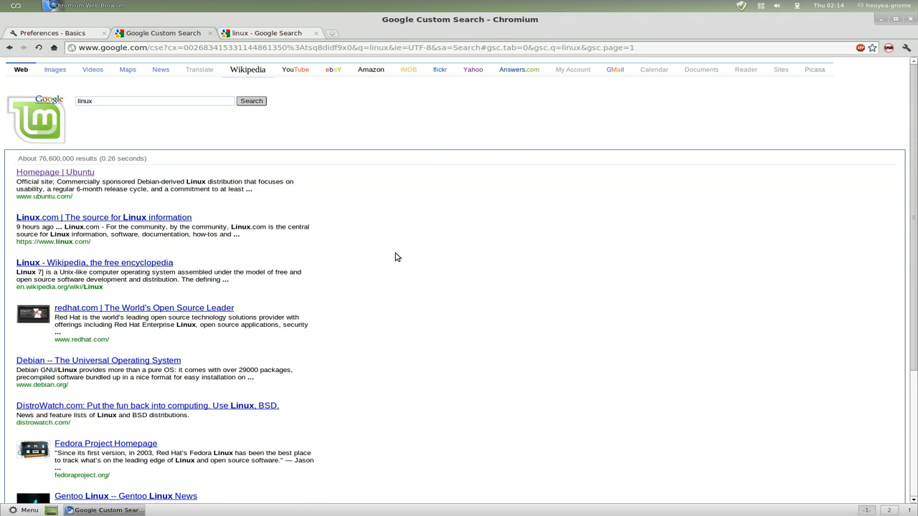
mouse_move(509, 142)
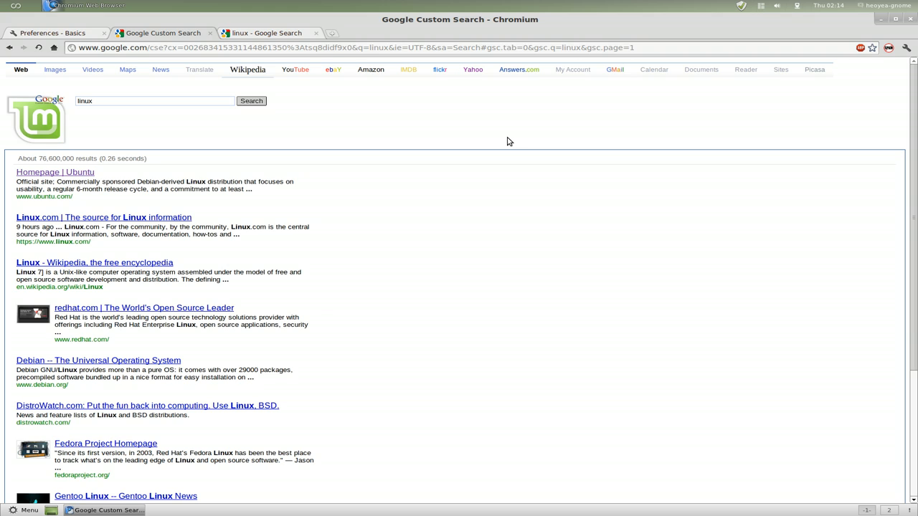
mouse_move(502, 143)
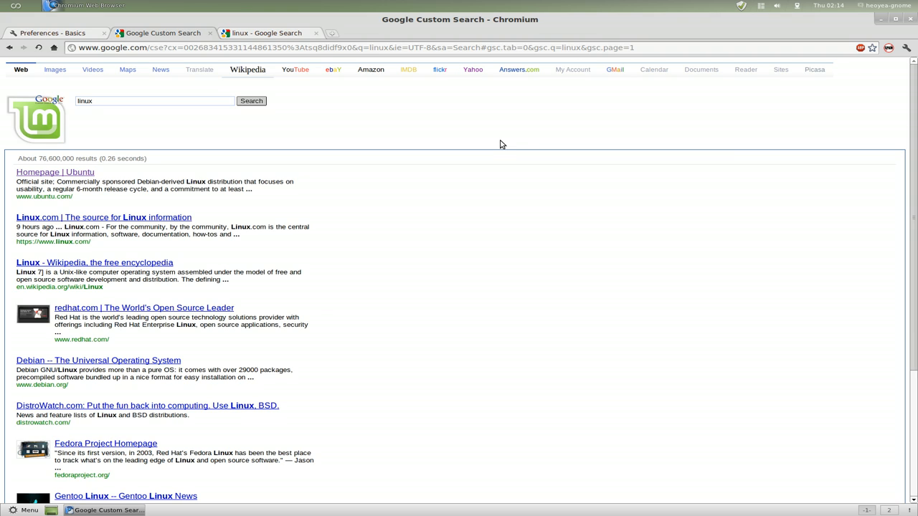
mouse_move(485, 155)
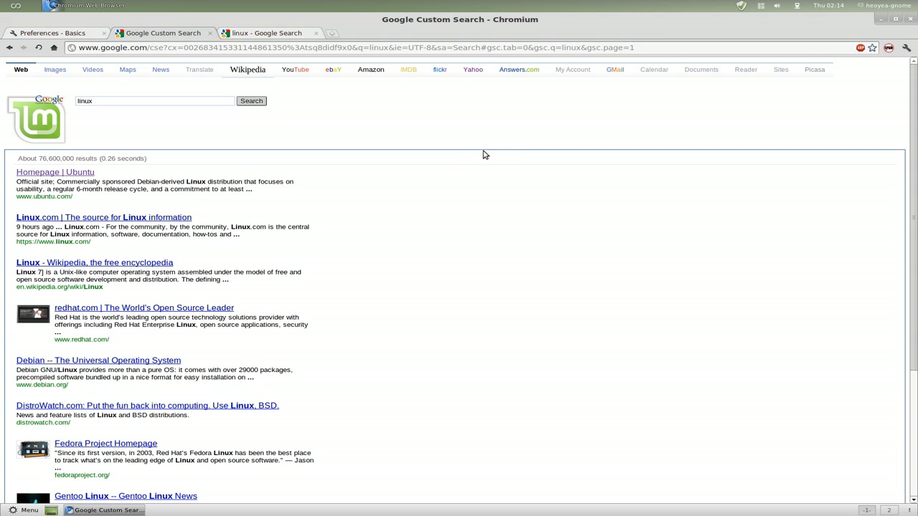
scroll("down", 3)
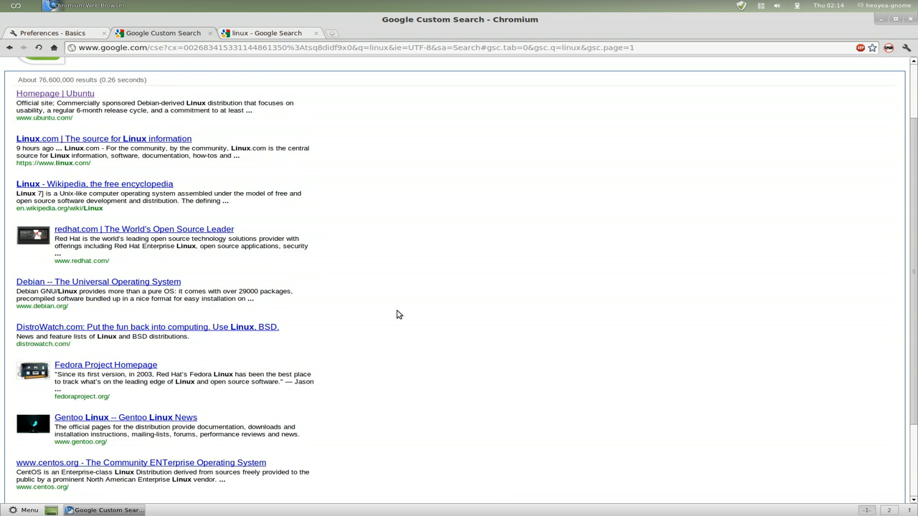
scroll("up", 3)
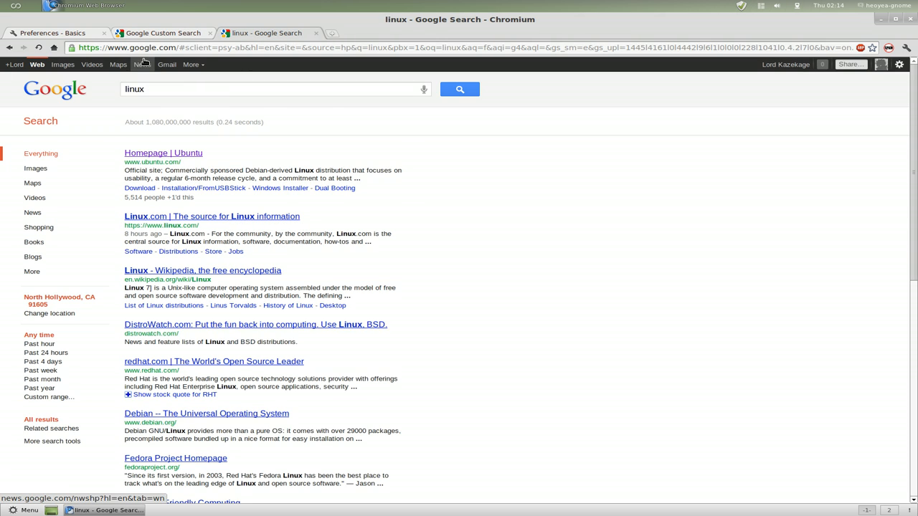
mouse_move(257, 33)
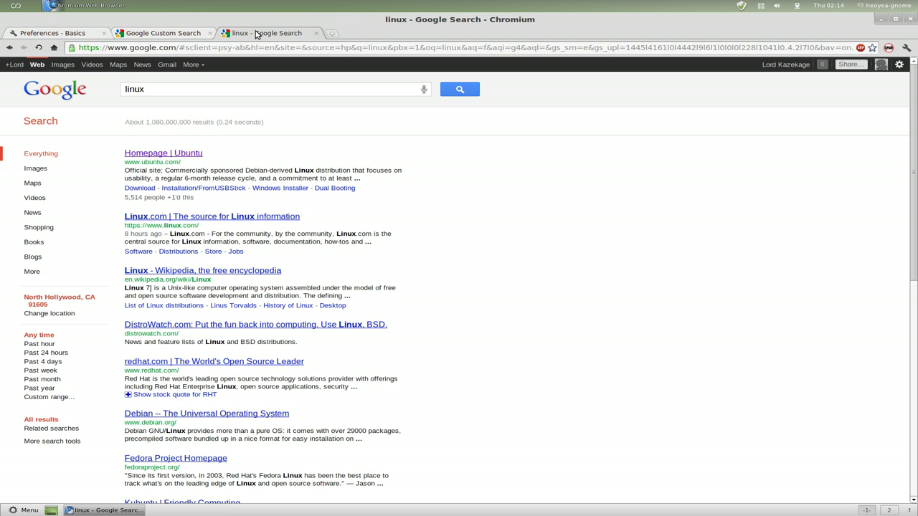
mouse_move(41, 370)
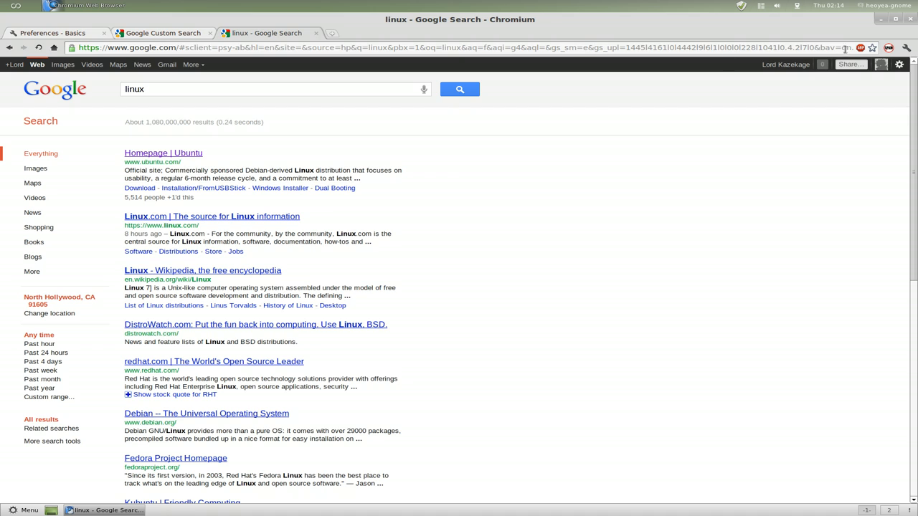
In Preferences' Manage Search Engines, make google.com the default, then start a new tab
left_click(55, 33)
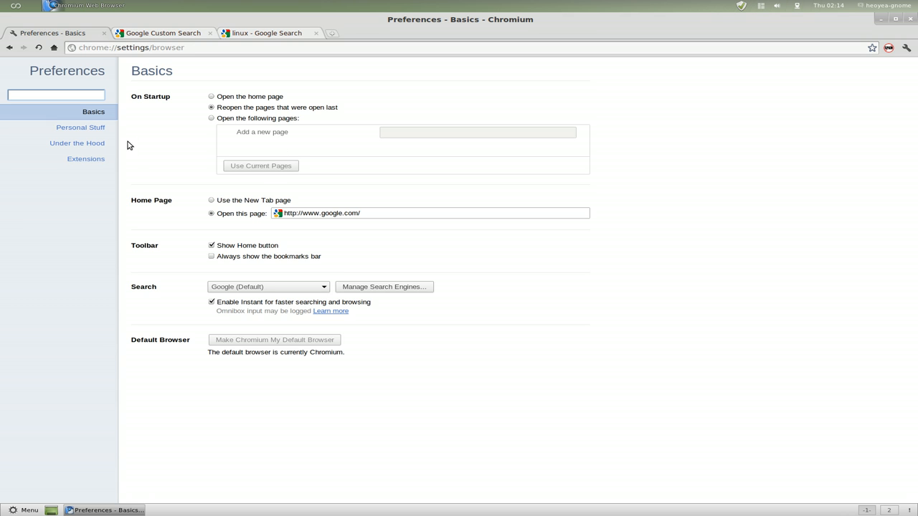
mouse_move(384, 286)
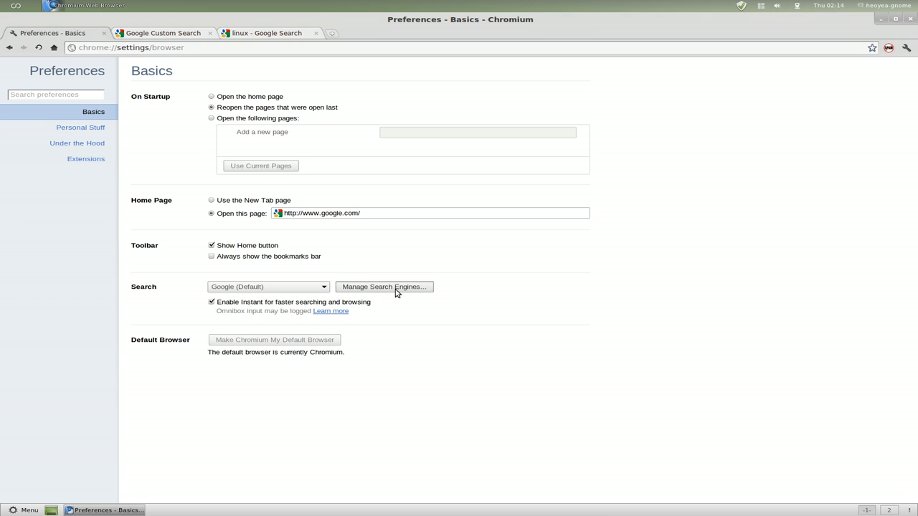
left_click(384, 287)
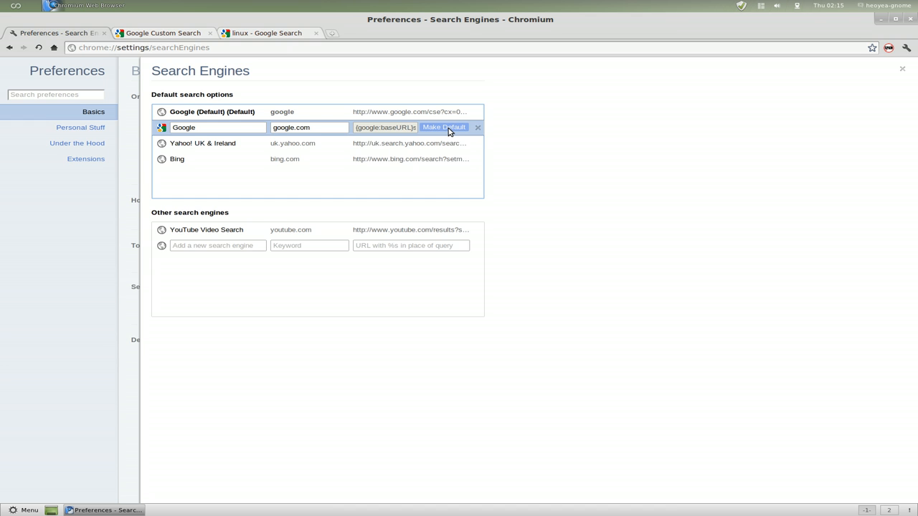
left_click(444, 126)
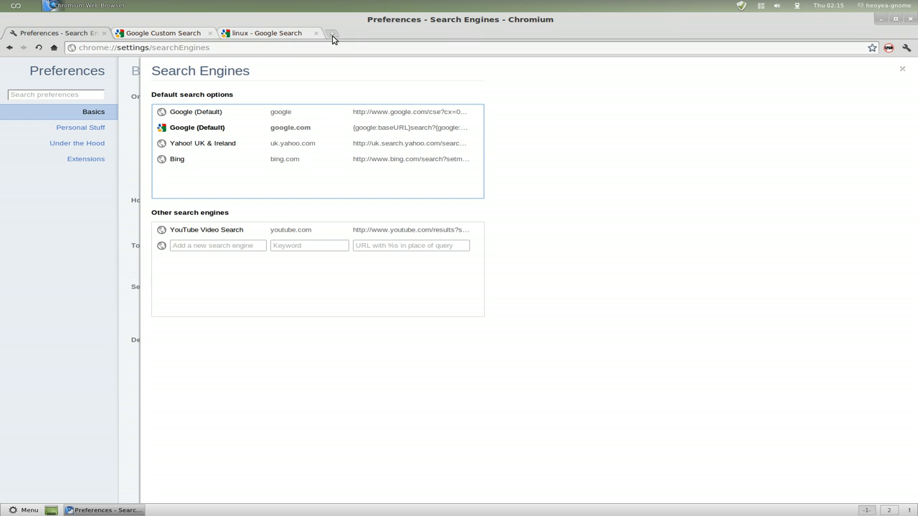
left_click(333, 34)
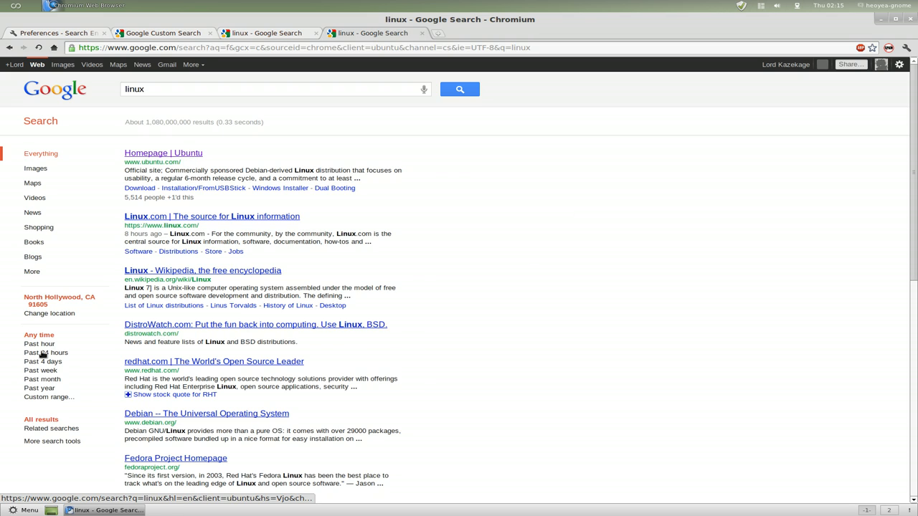
mouse_move(446, 256)
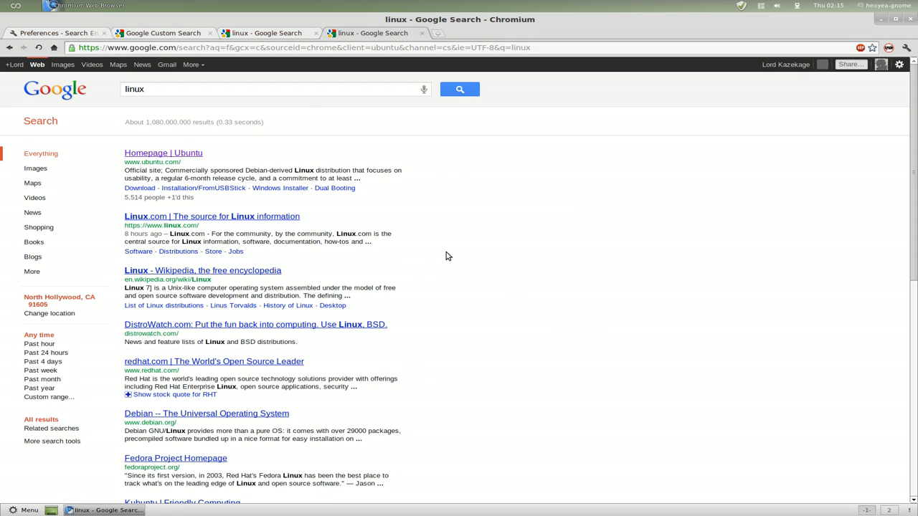
Compare the Mint custom search tab with the new regular Google results for 'linux'
left_click(162, 33)
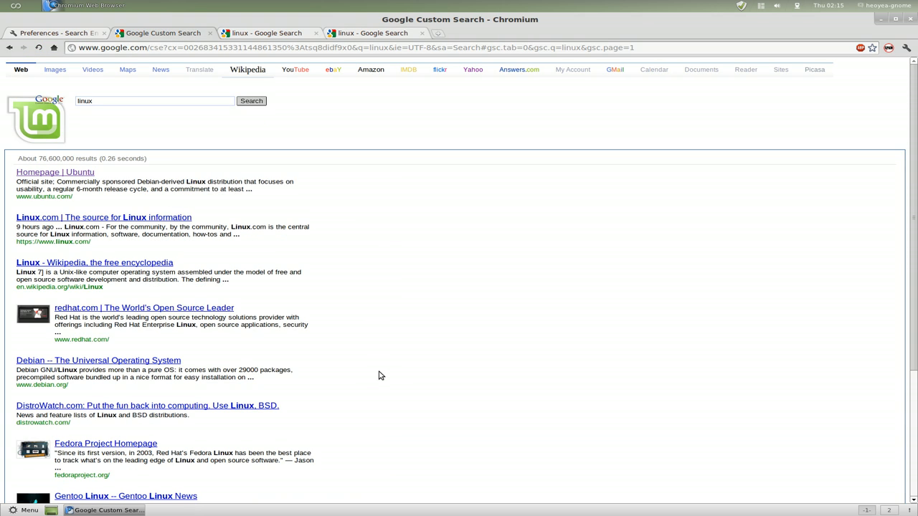
mouse_move(488, 321)
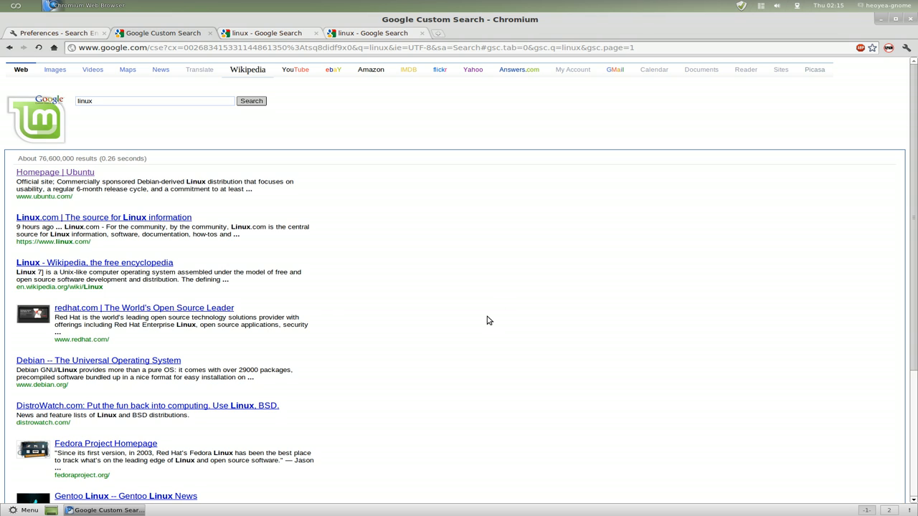
mouse_move(882, 23)
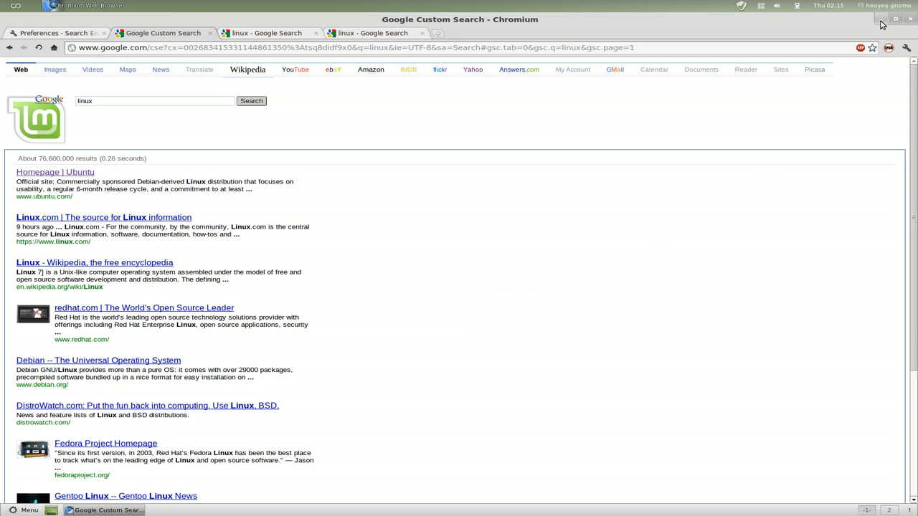
mouse_move(882, 23)
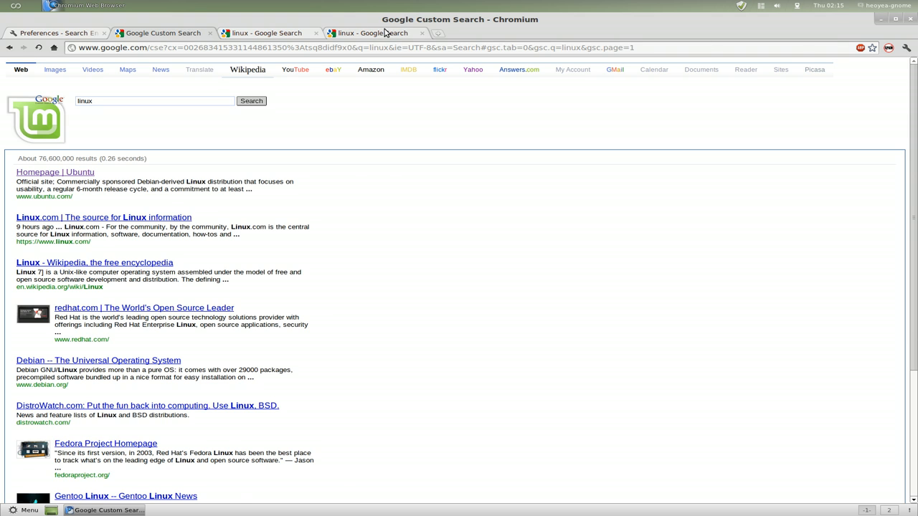
left_click(373, 33)
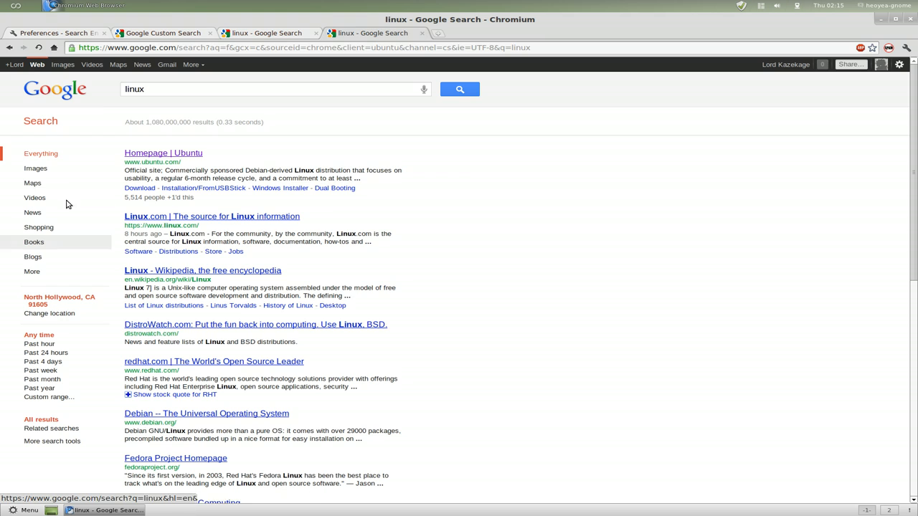
mouse_move(199, 287)
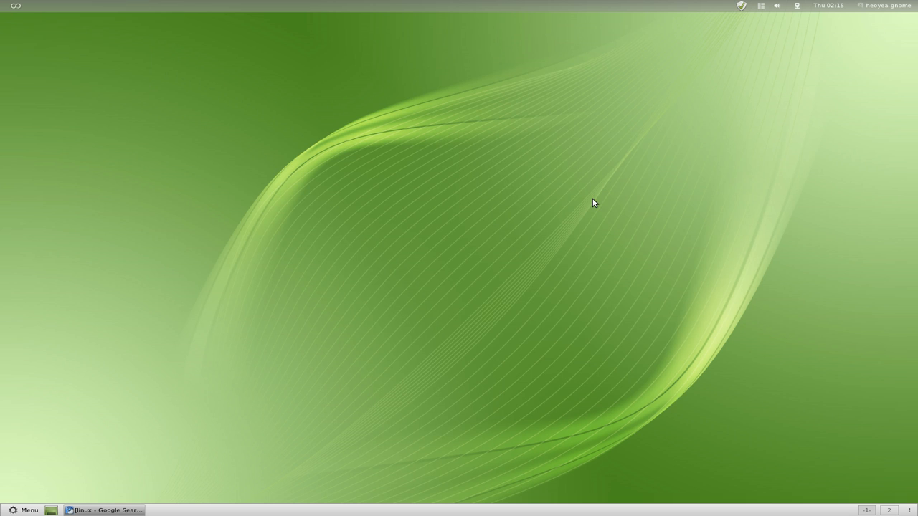
mouse_move(595, 216)
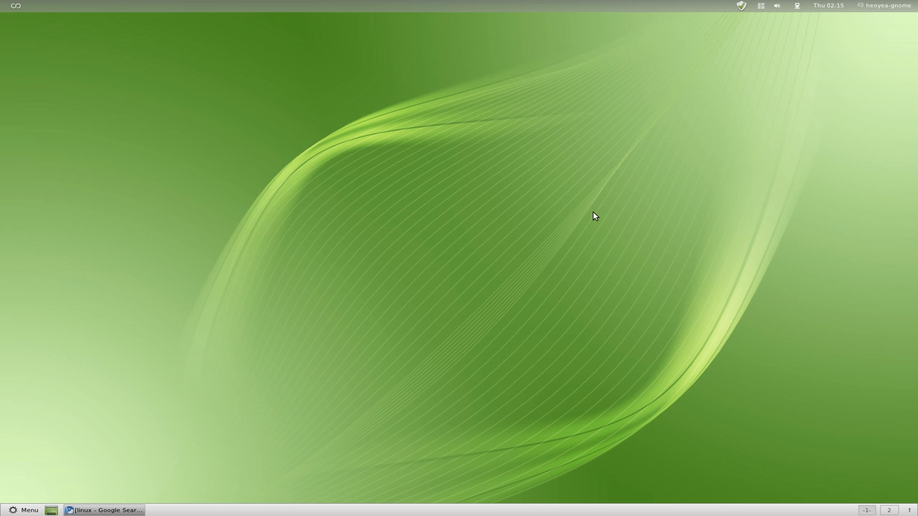
mouse_move(663, 198)
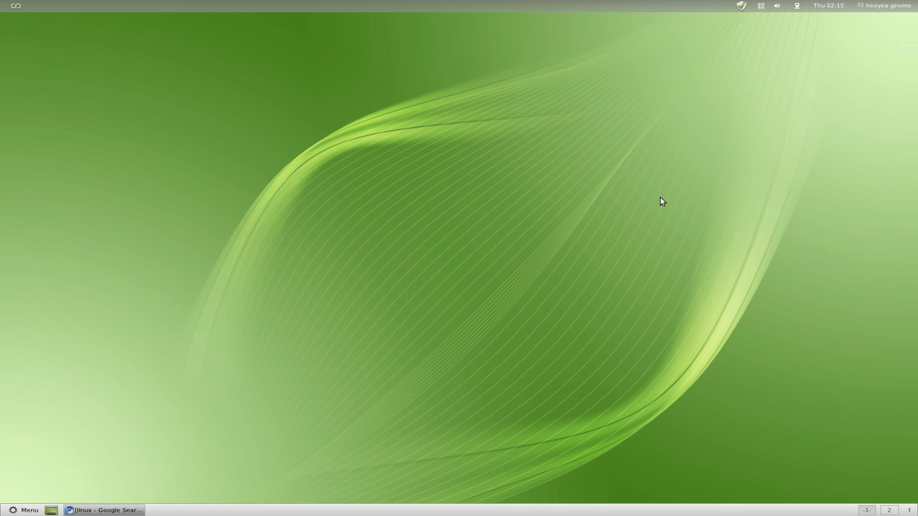
mouse_move(645, 217)
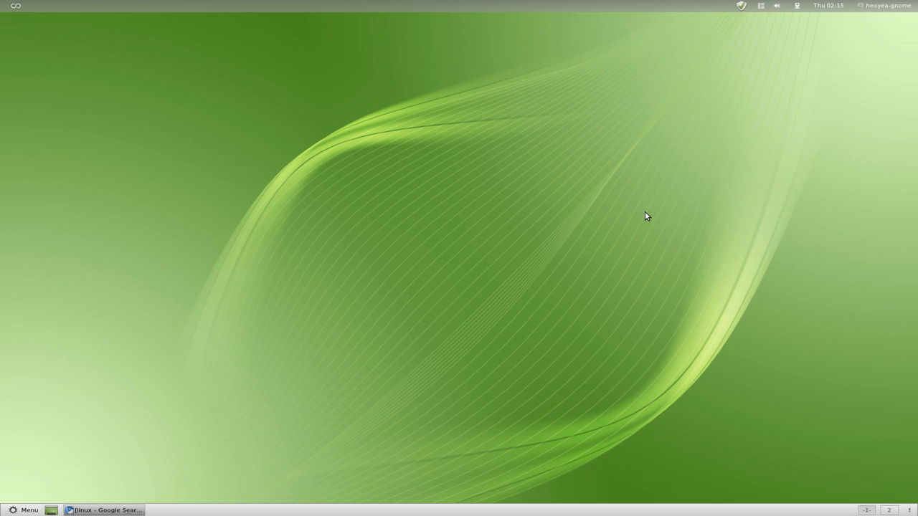
mouse_move(623, 267)
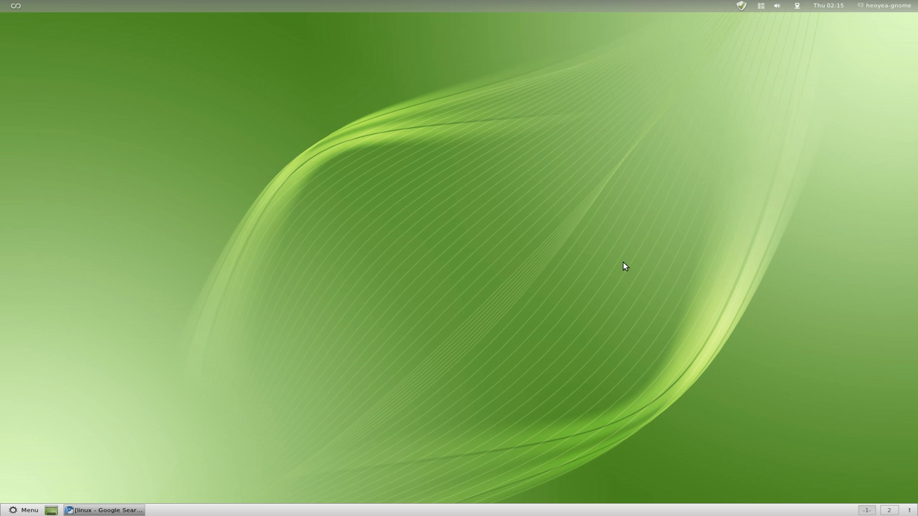
mouse_move(638, 262)
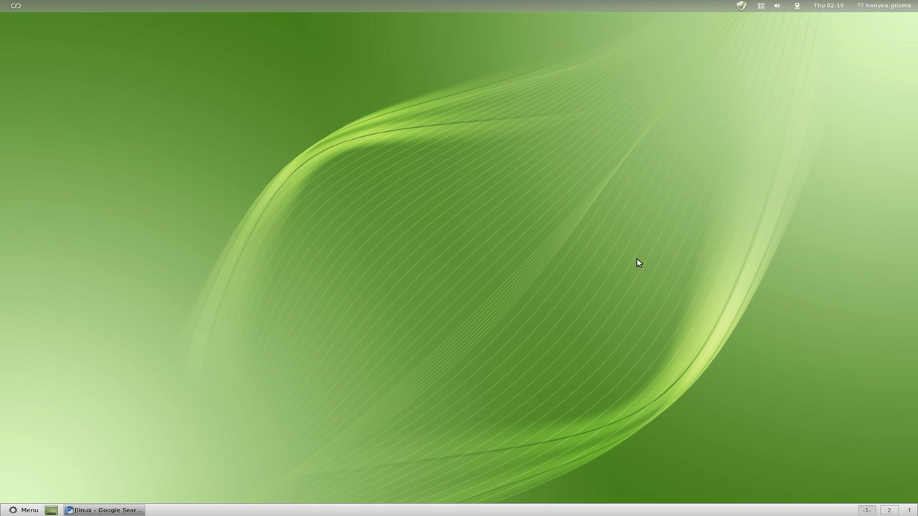
mouse_move(638, 340)
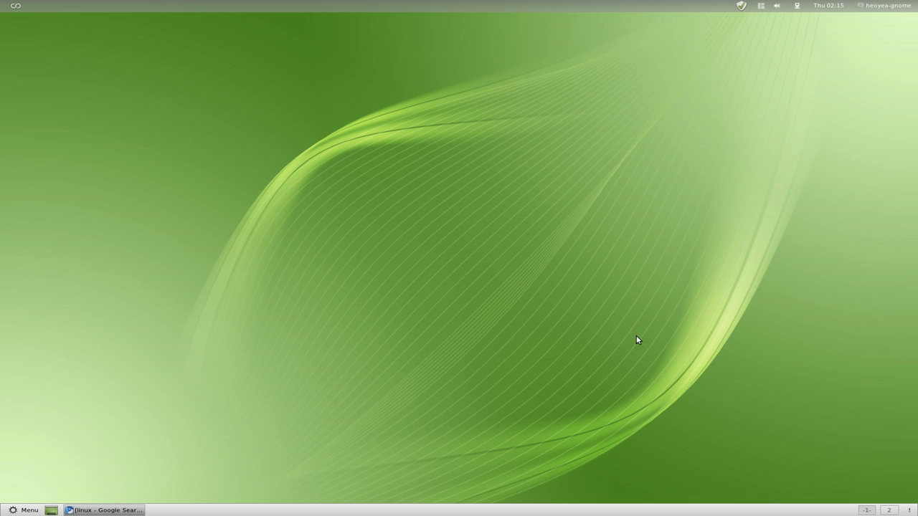
mouse_move(657, 327)
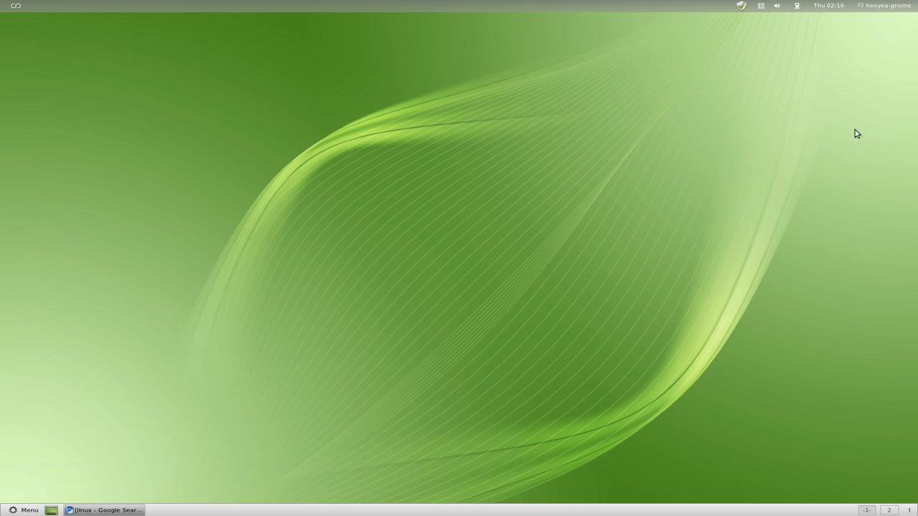
mouse_move(843, 156)
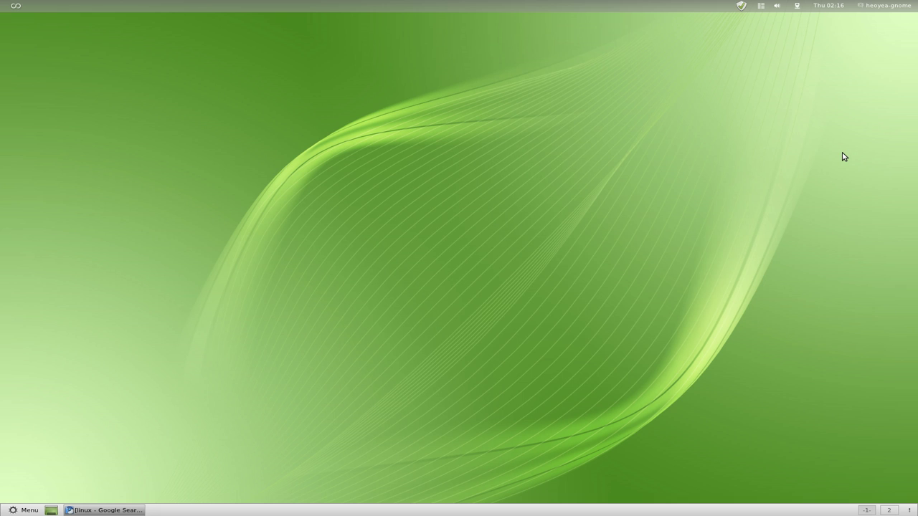
mouse_move(835, 177)
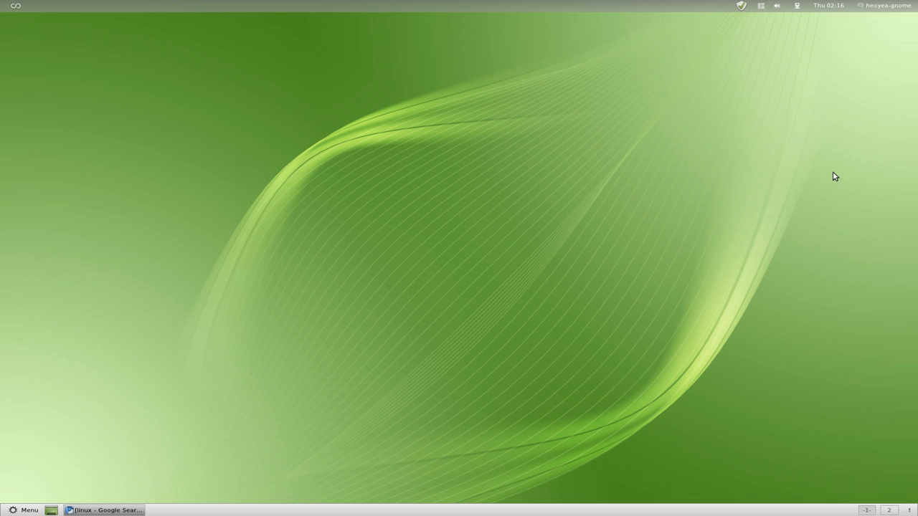
mouse_move(806, 224)
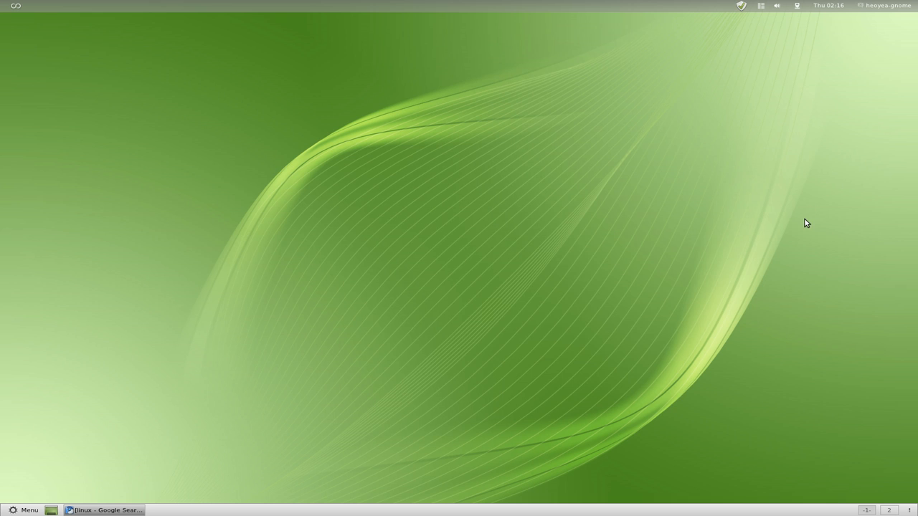
mouse_move(682, 275)
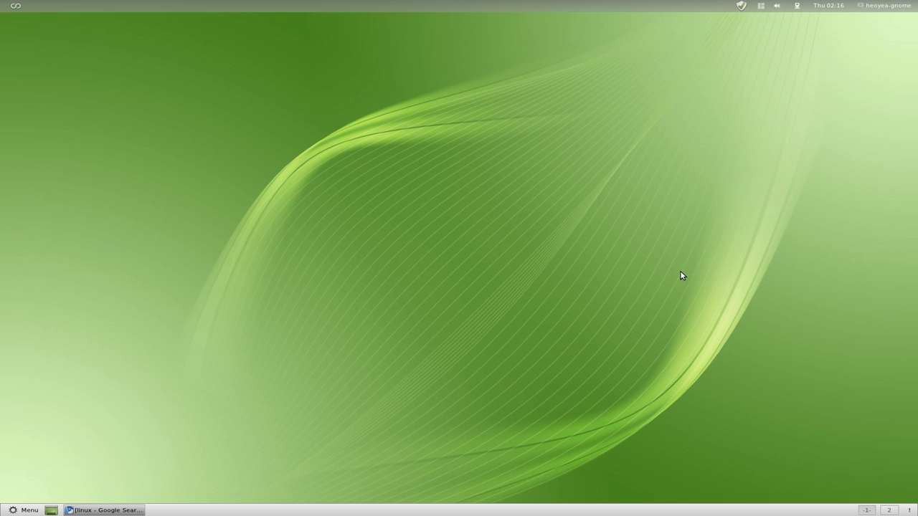
mouse_move(654, 308)
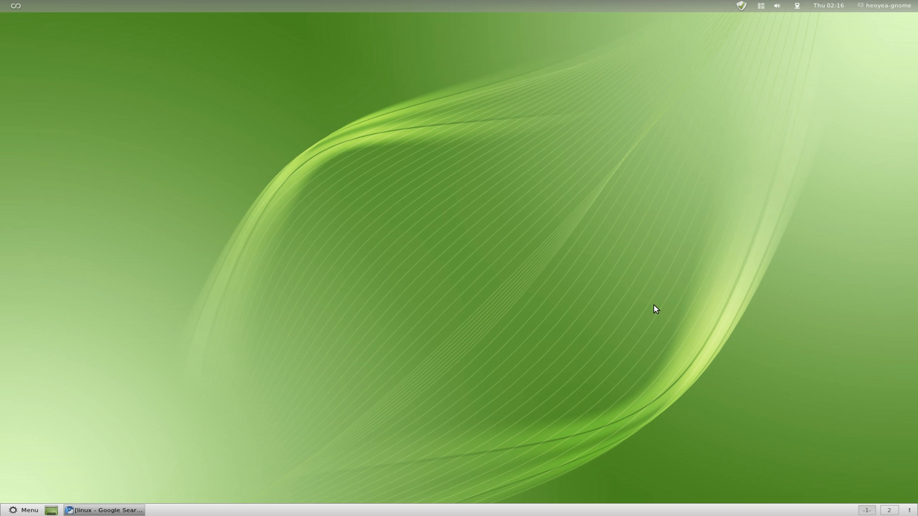